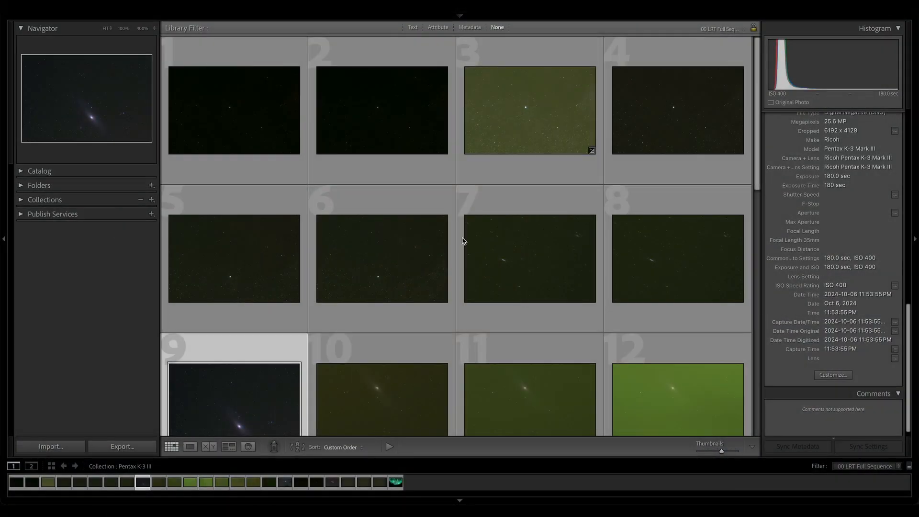
pyautogui.moveTo(350, 135)
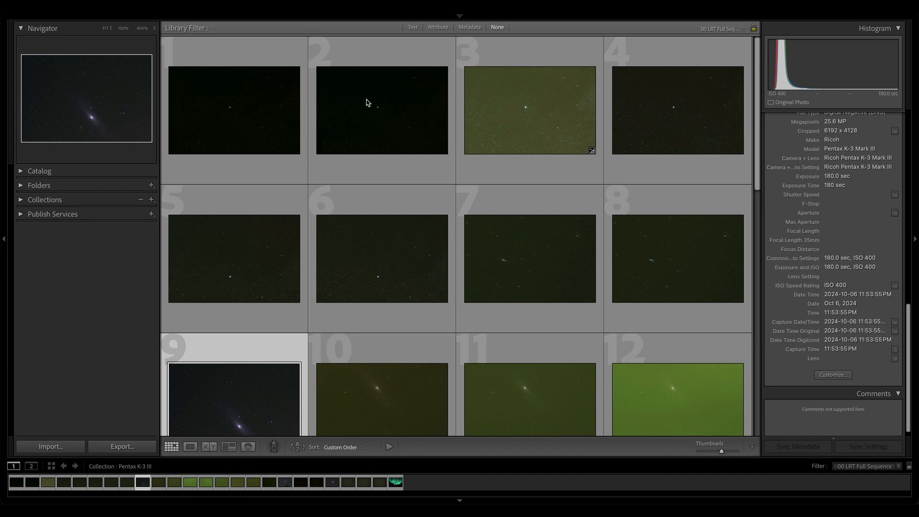
pyautogui.moveTo(273, 126)
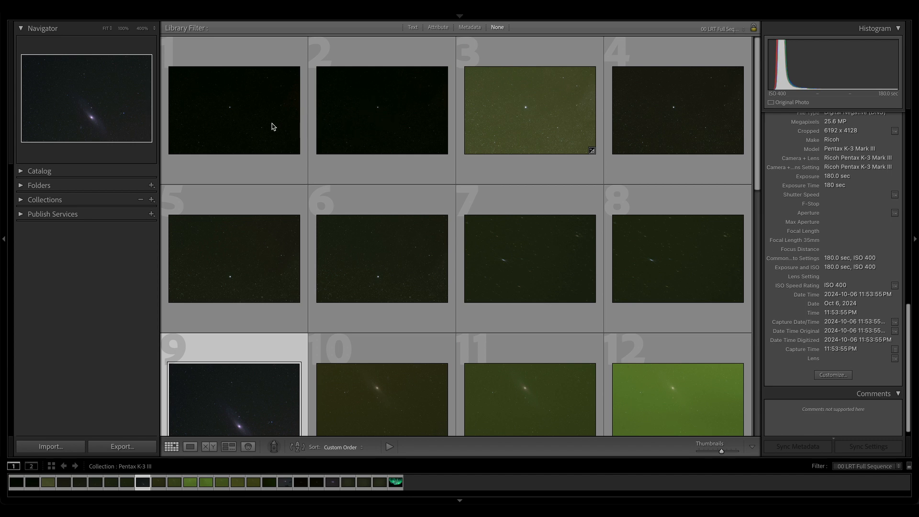
pyautogui.moveTo(317, 109)
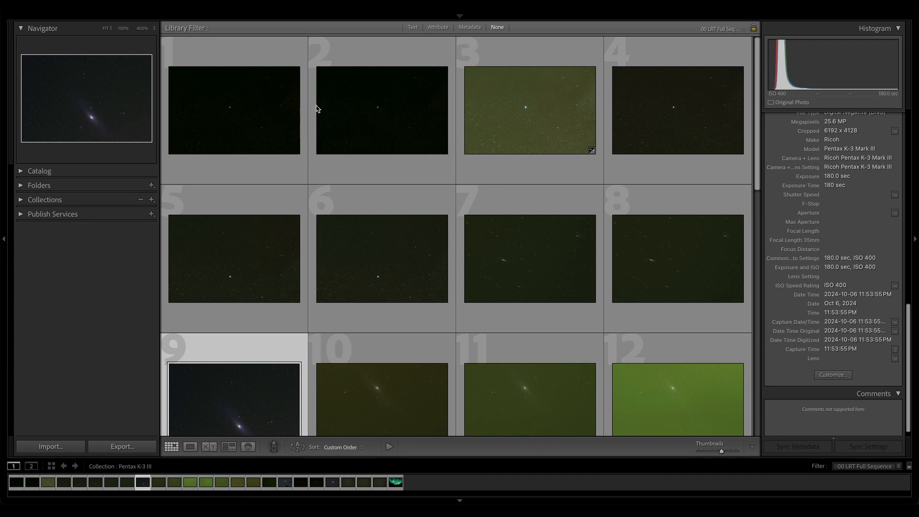
pyautogui.moveTo(306, 113)
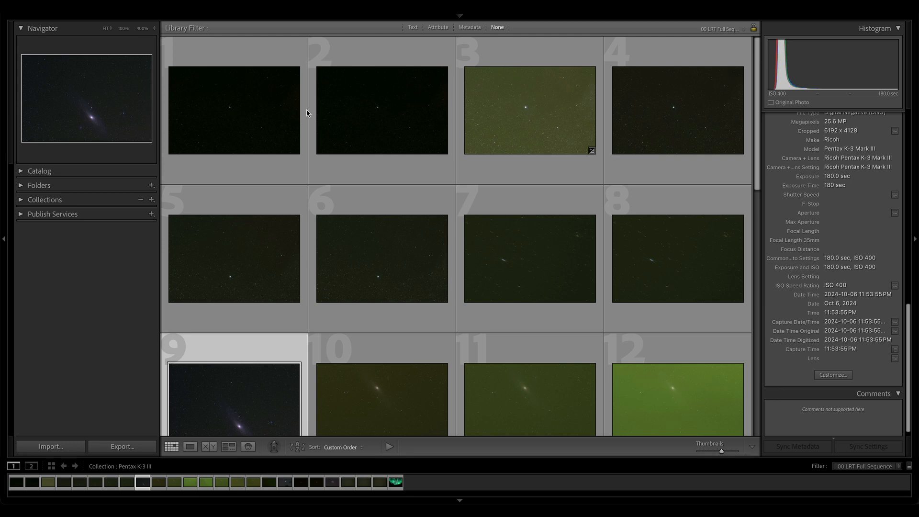
pyautogui.moveTo(325, 93)
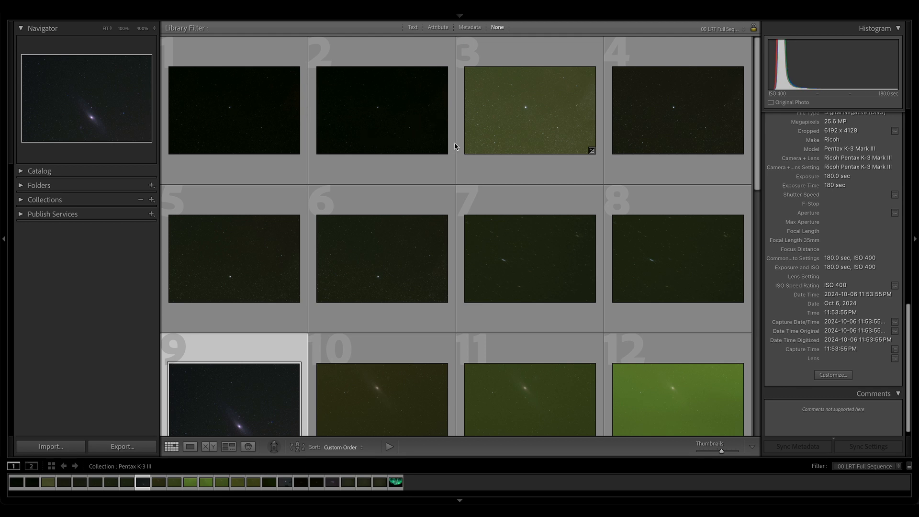
pyautogui.moveTo(479, 123)
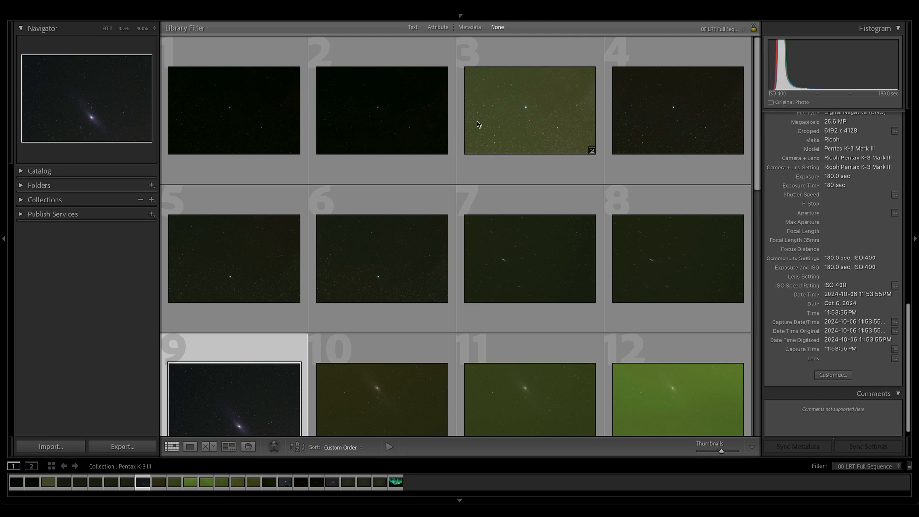
pyautogui.moveTo(348, 183)
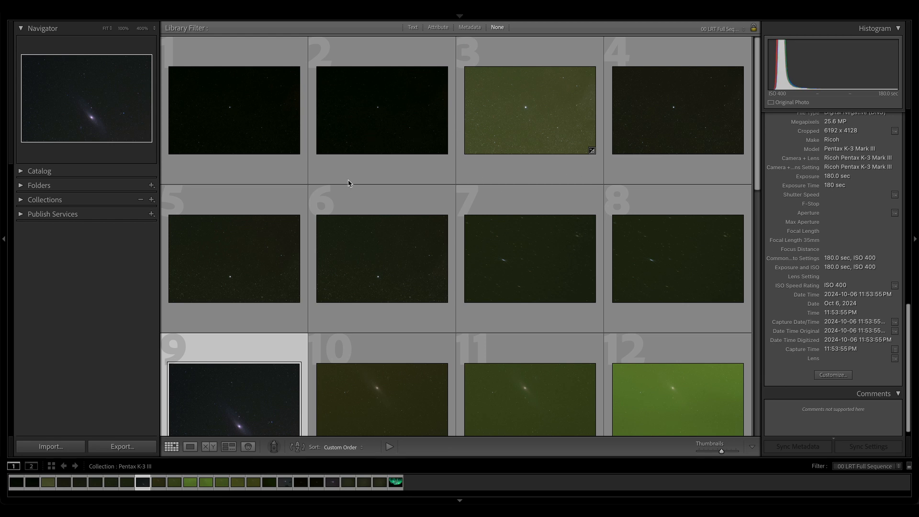
pyautogui.moveTo(477, 125)
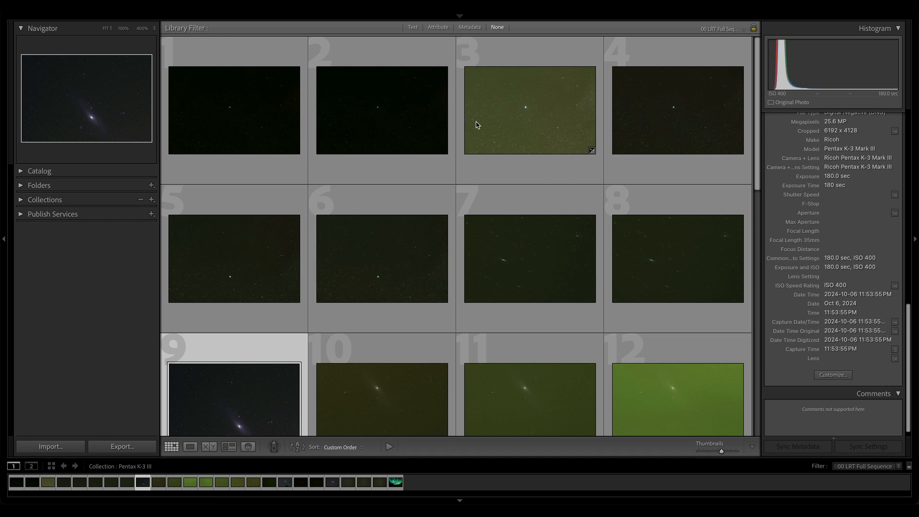
pyautogui.moveTo(815, 255)
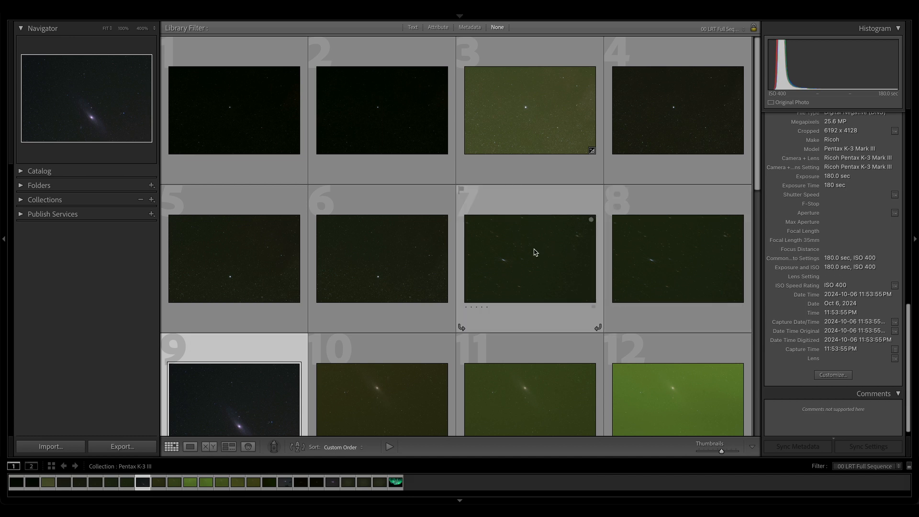
pyautogui.moveTo(516, 256)
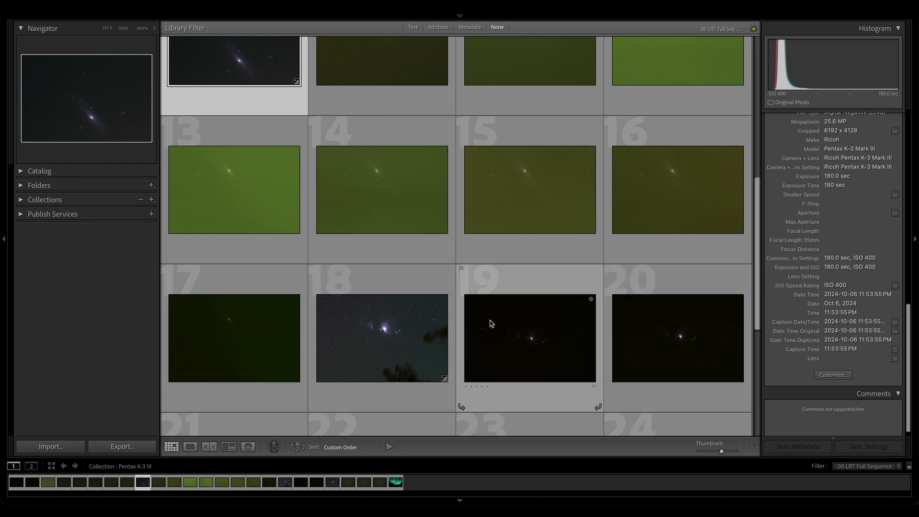
pyautogui.moveTo(447, 317)
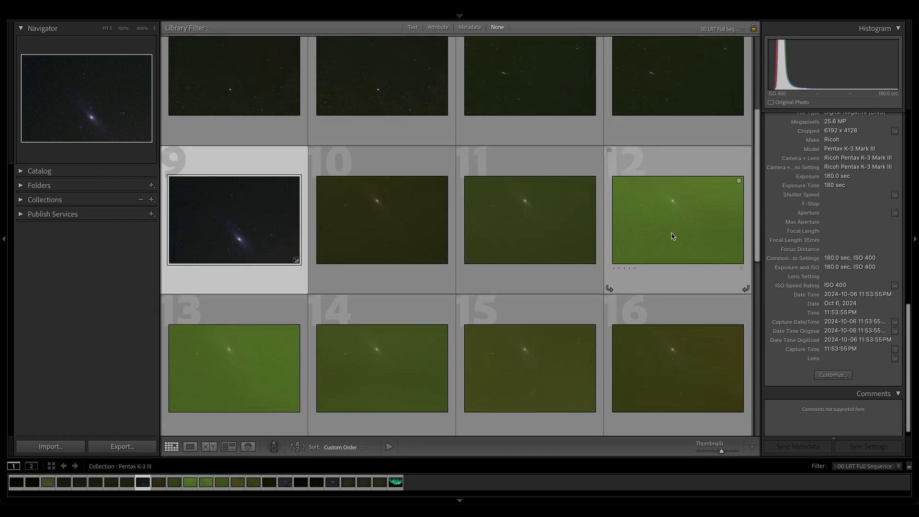
pyautogui.moveTo(642, 219)
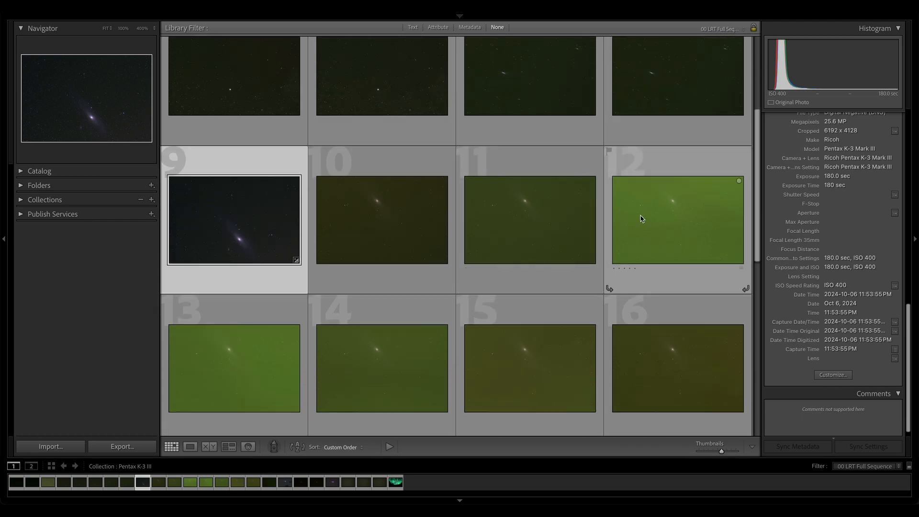
# - View the green aurora photo large with its Sony ILCE-1 capture details
pyautogui.scroll(-3)
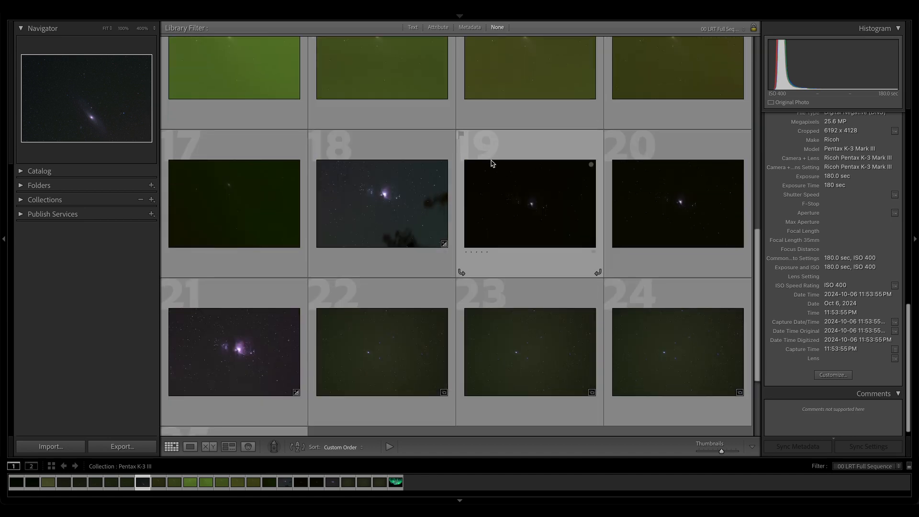
pyautogui.click(189, 447)
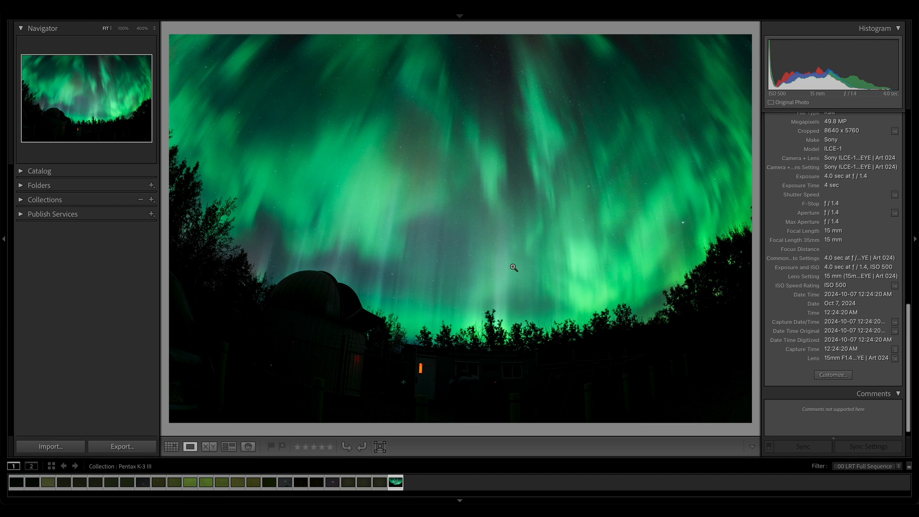
pyautogui.moveTo(644, 188)
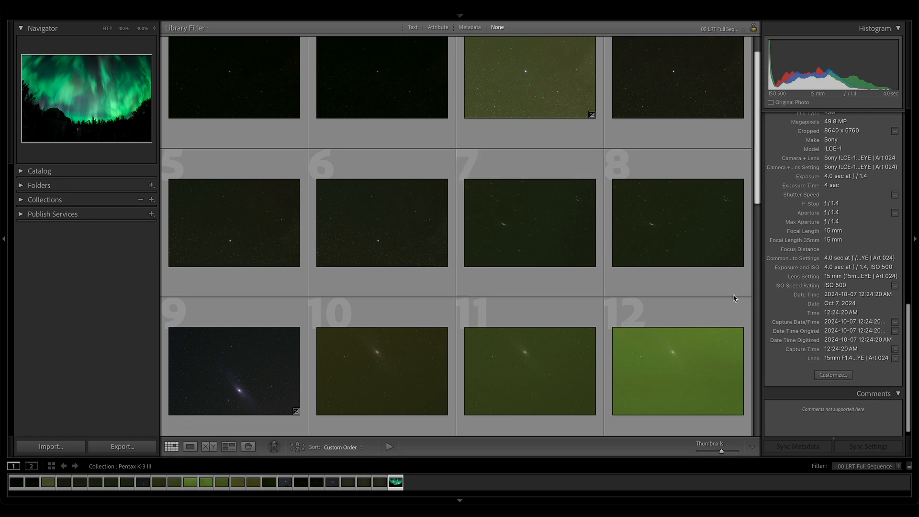
# - Select star-field frame 5 and read its metadata: Pentax K-3 Mark III, 180 sec, ISO 400
pyautogui.click(381, 361)
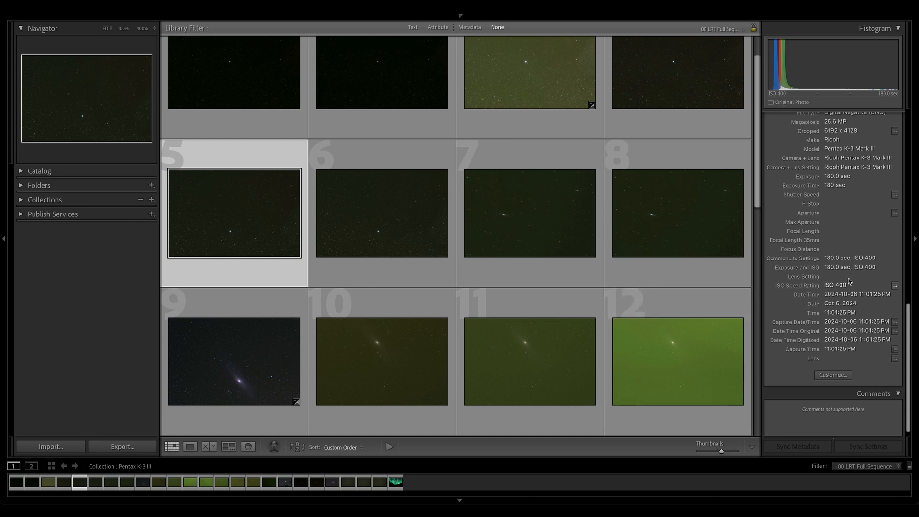
pyautogui.moveTo(843, 288)
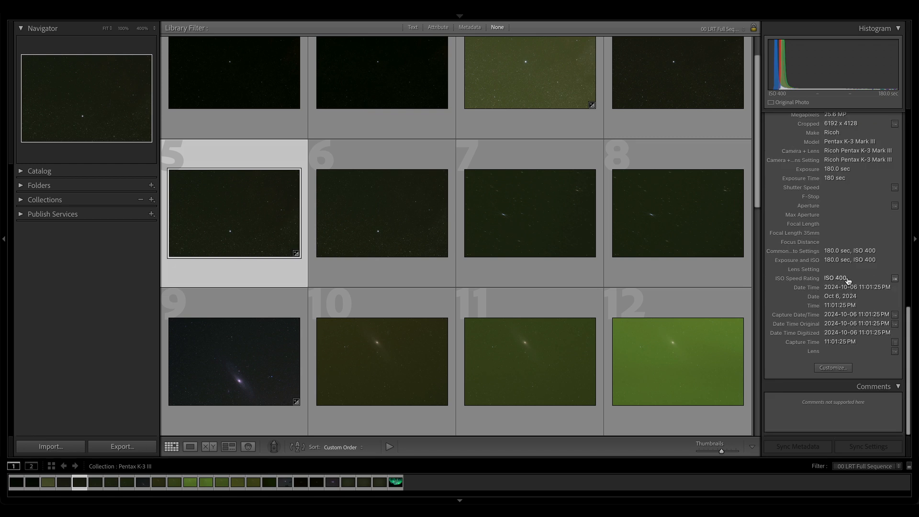
pyautogui.moveTo(836, 278)
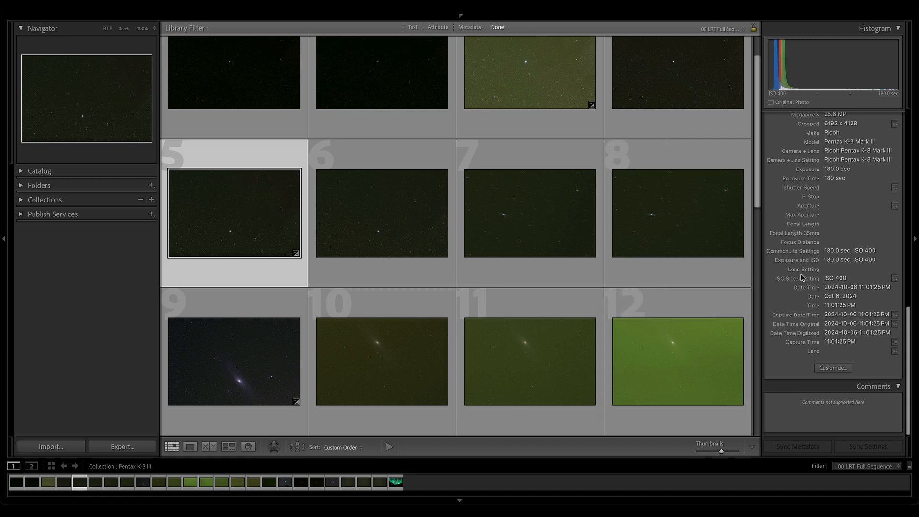
pyautogui.moveTo(262, 390)
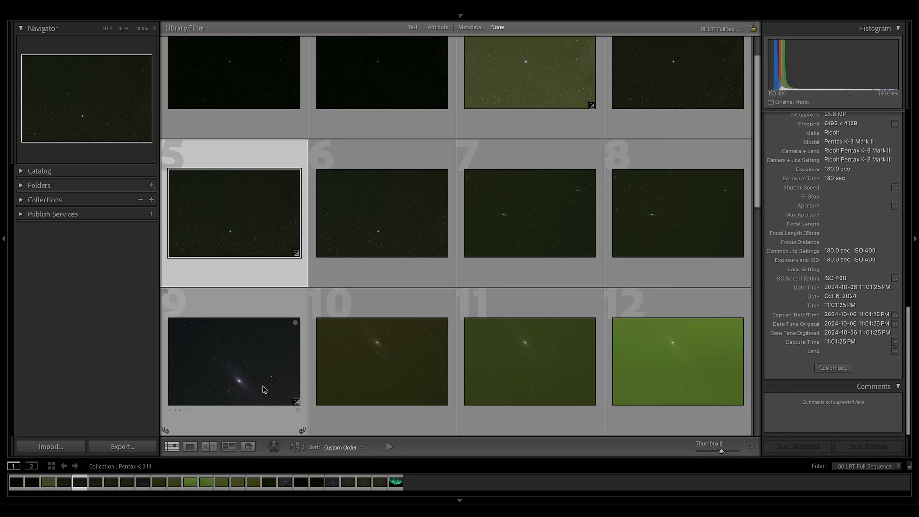
pyautogui.moveTo(244, 390)
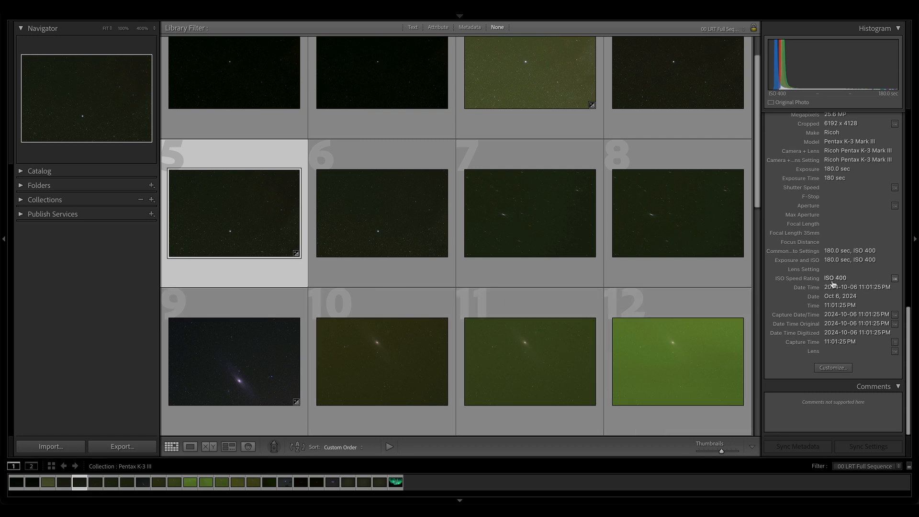
pyautogui.moveTo(787, 291)
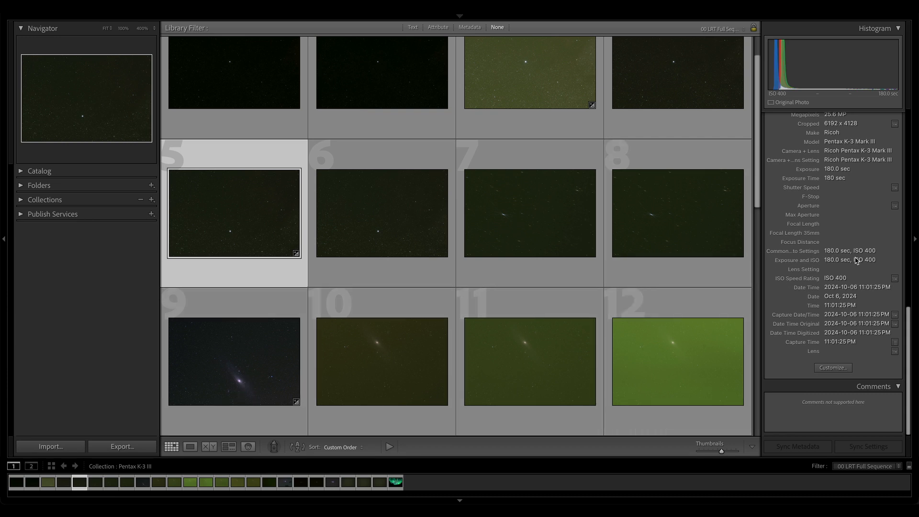
pyautogui.moveTo(839, 266)
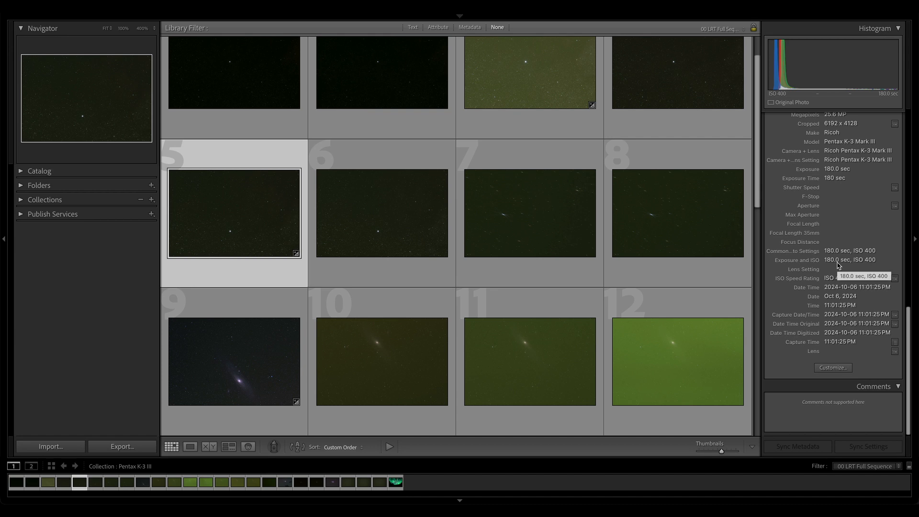
pyautogui.moveTo(610, 252)
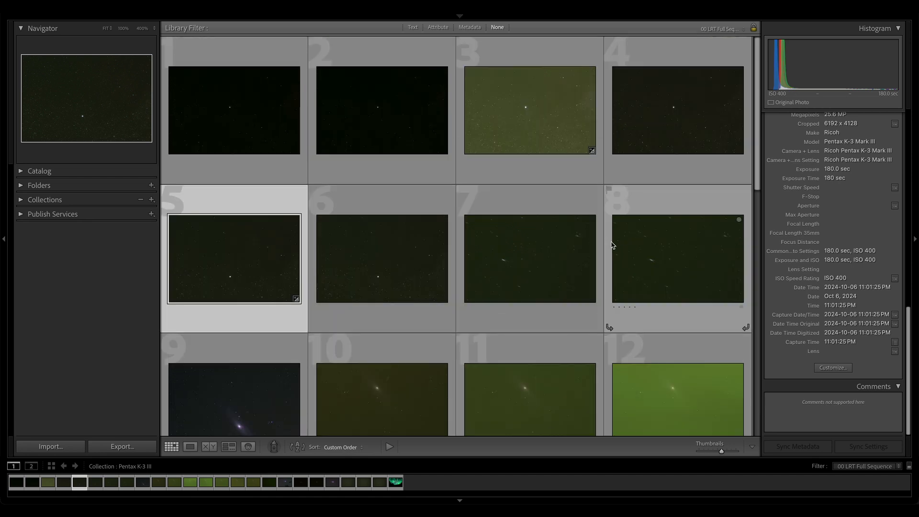
# - View star-field frame 7 (180 sec, ISO 400) large, then browse the grid down to frames 13–20
pyautogui.scroll(-3)
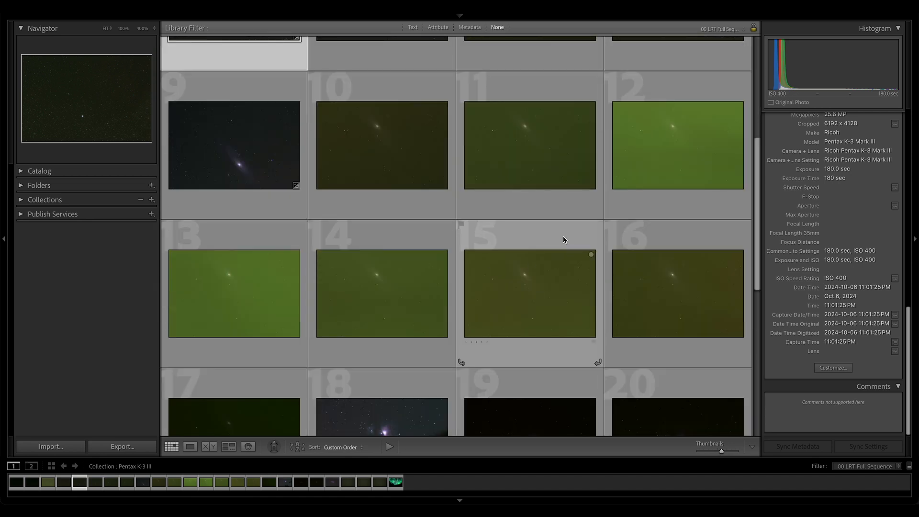
pyautogui.moveTo(521, 236)
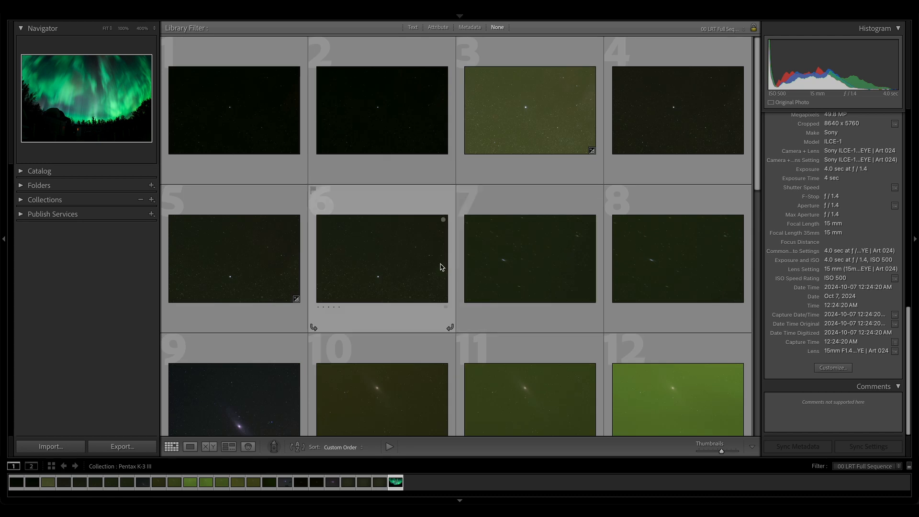
pyautogui.scroll(-3)
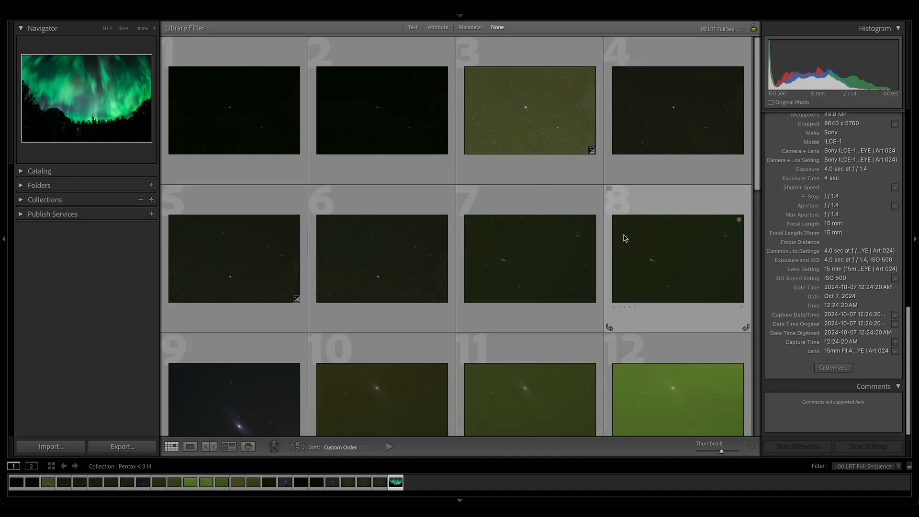
pyautogui.scroll(-3)
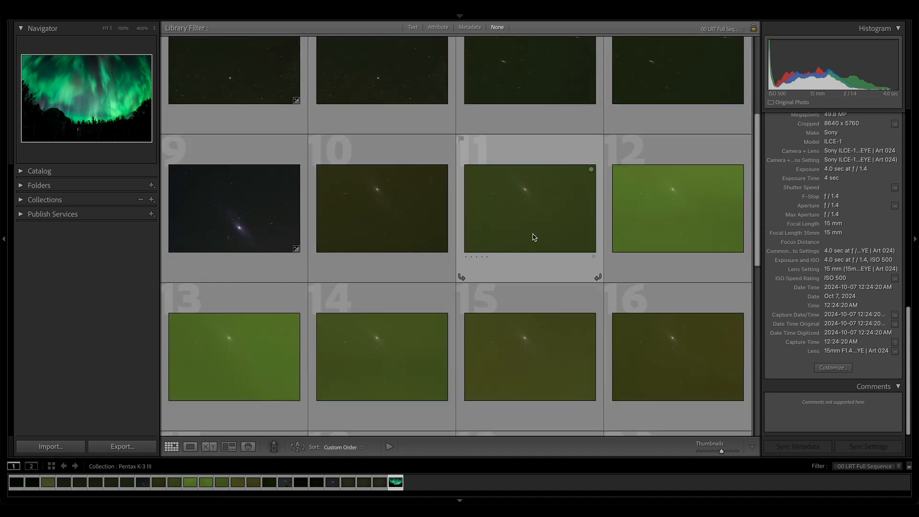
pyautogui.click(190, 448)
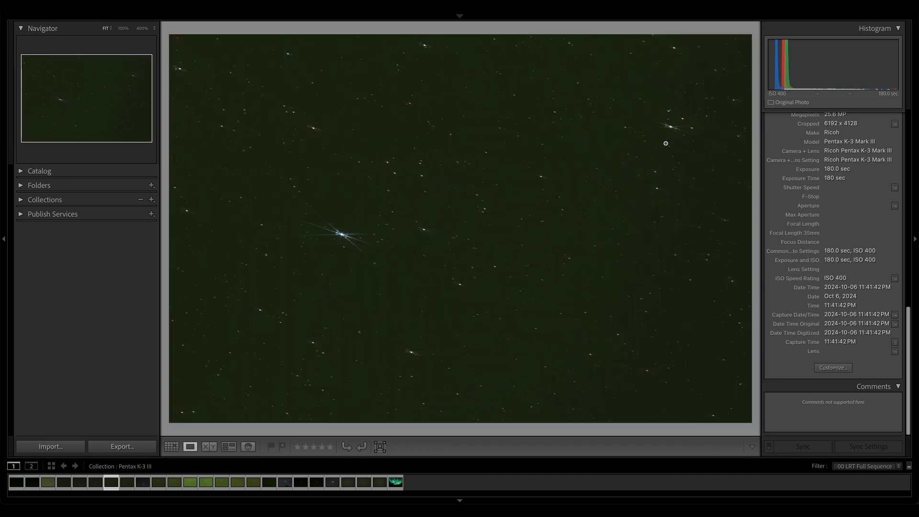
pyautogui.click(665, 142)
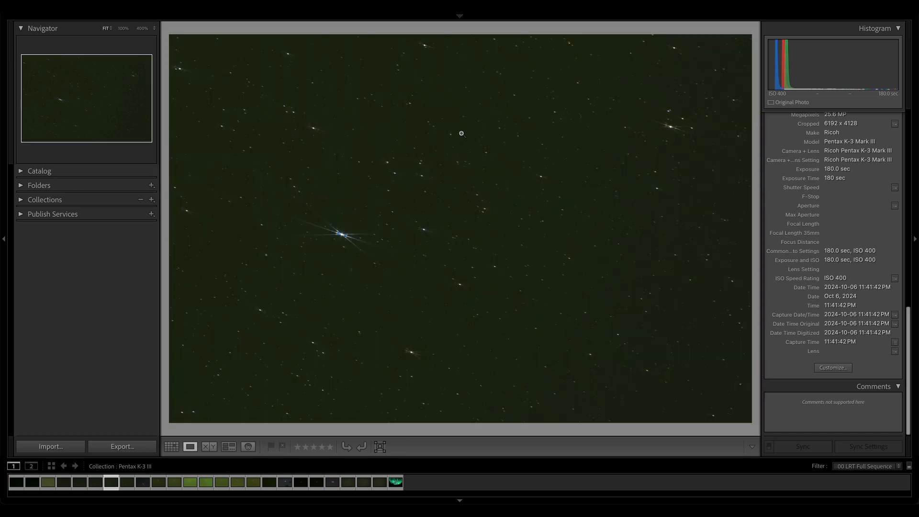
pyautogui.moveTo(730, 254)
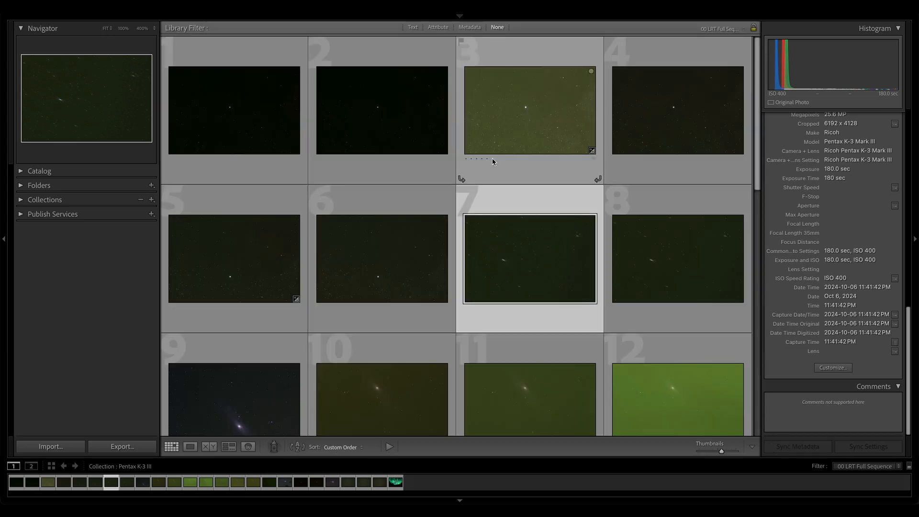
pyautogui.scroll(-3)
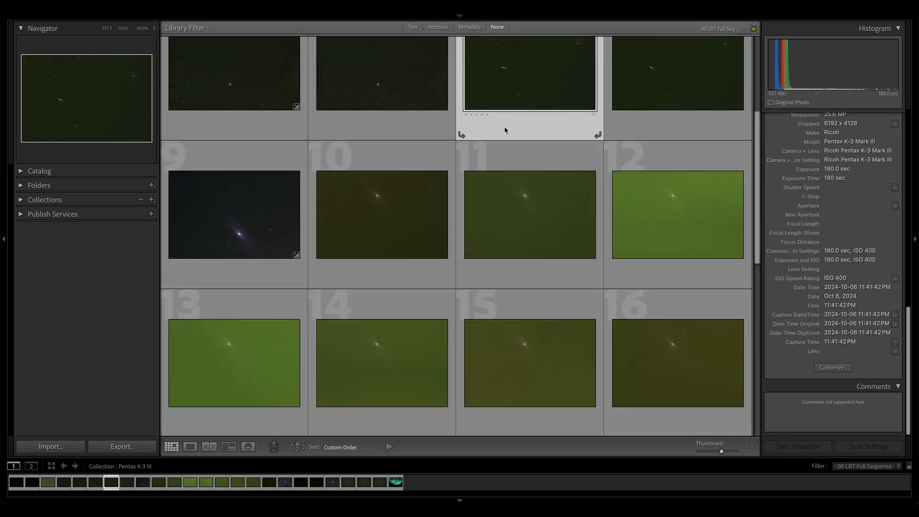
pyautogui.scroll(-3)
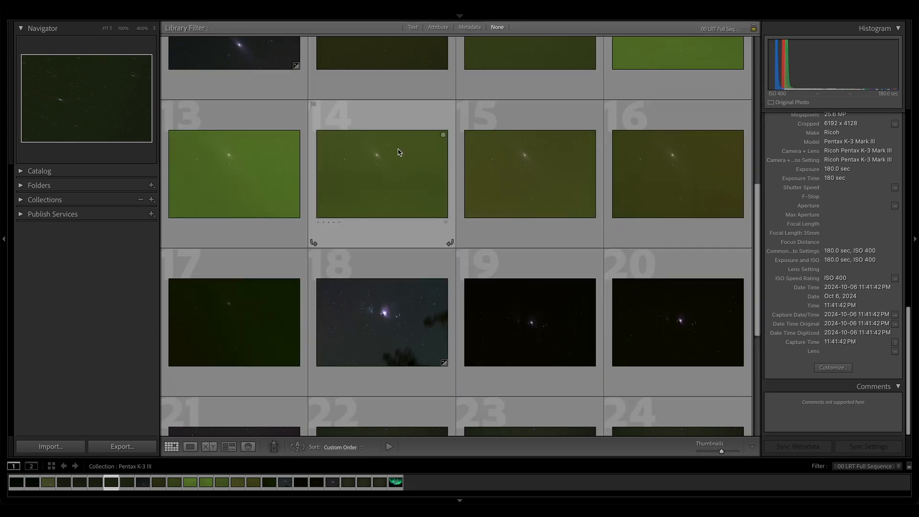
# - Inspect a star-field frame at 400%, panning across several areas of the stars
pyautogui.doubleClick(381, 170)
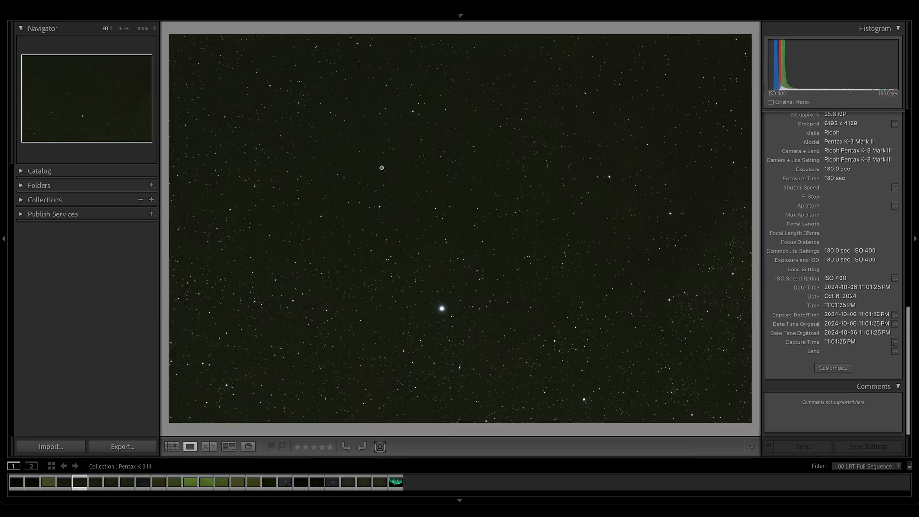
pyautogui.moveTo(469, 198)
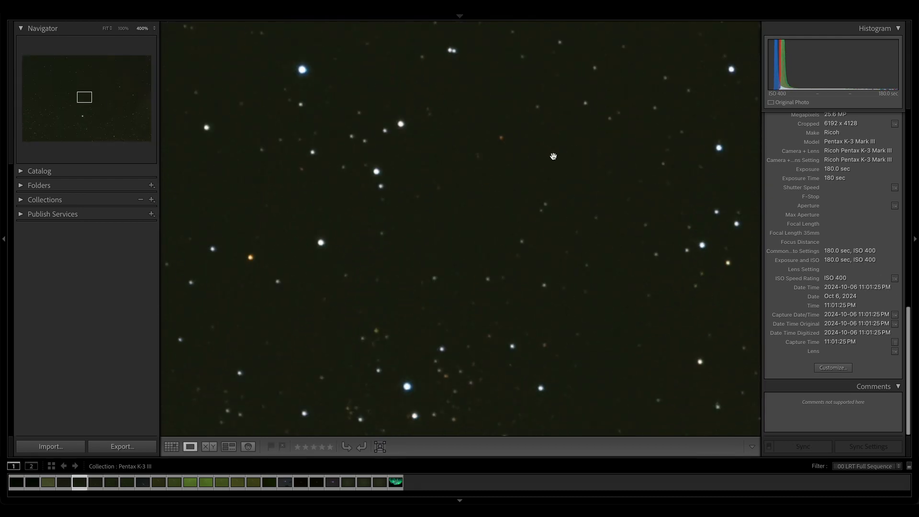
pyautogui.moveTo(553, 156); pyautogui.dragTo(642, 185)
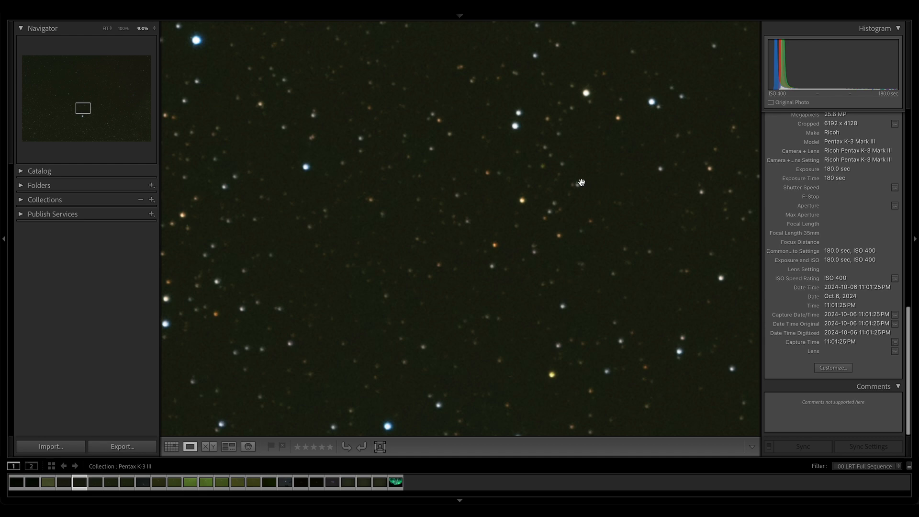
pyautogui.moveTo(580, 184)
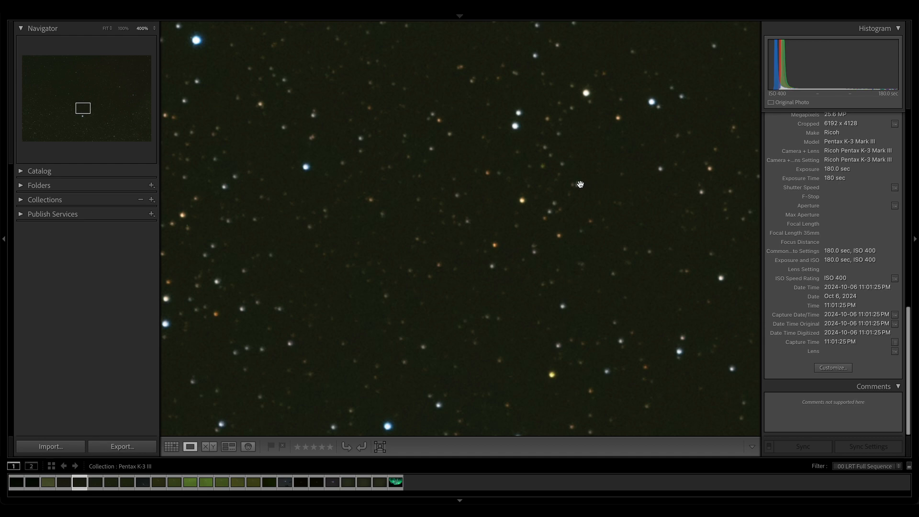
pyautogui.moveTo(581, 185); pyautogui.dragTo(556, 132)
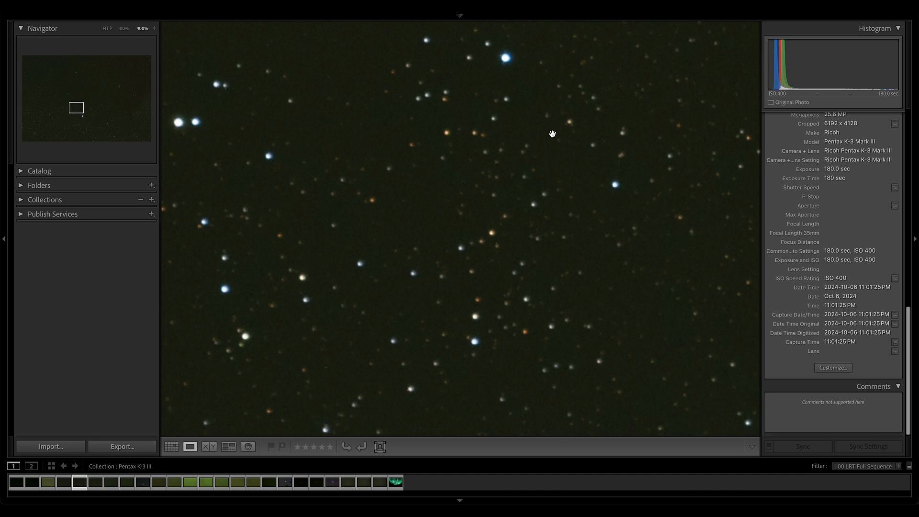
pyautogui.moveTo(530, 132)
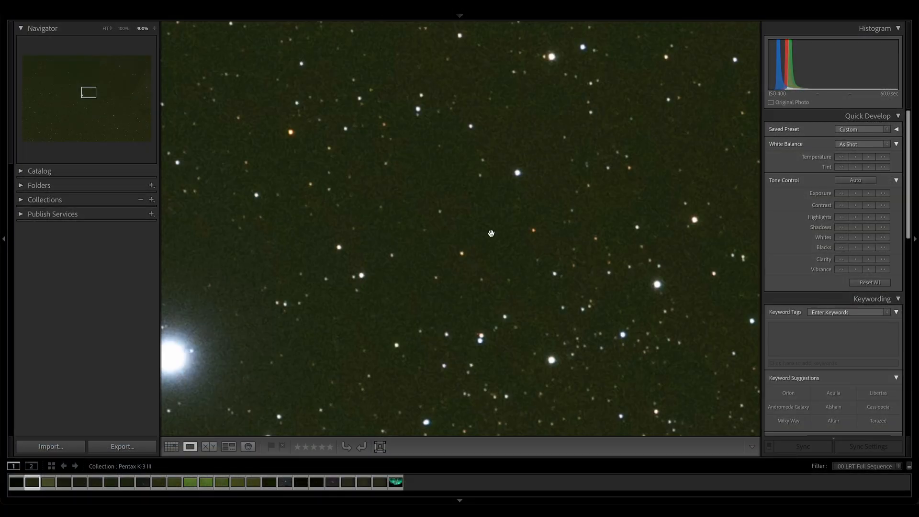
pyautogui.moveTo(492, 234); pyautogui.dragTo(625, 155)
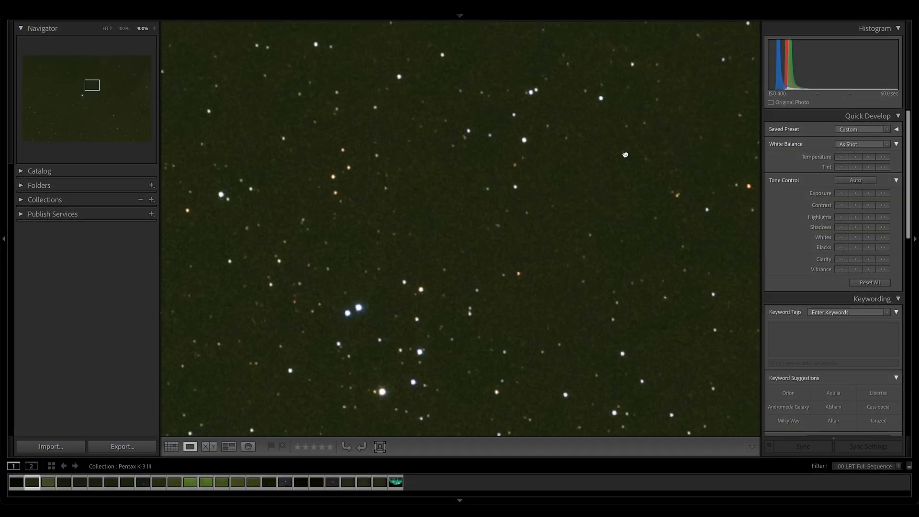
pyautogui.moveTo(625, 155); pyautogui.dragTo(519, 227)
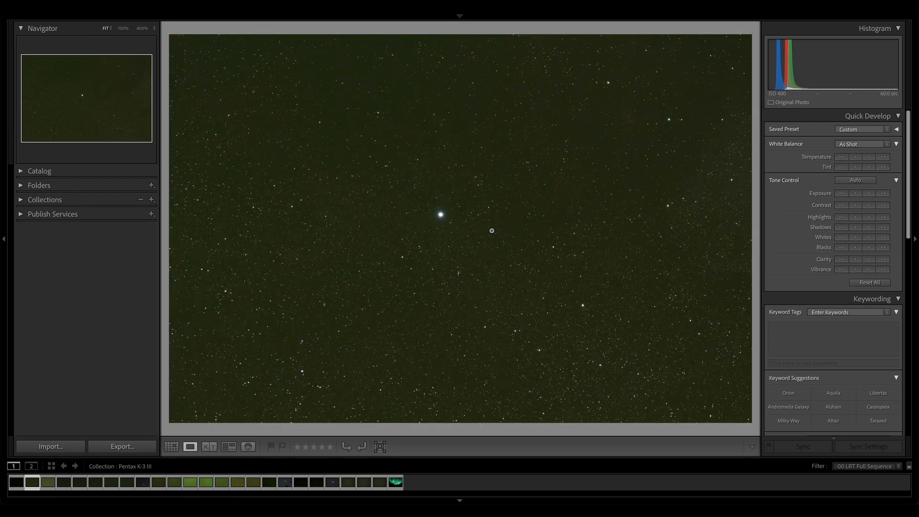
pyautogui.moveTo(525, 239)
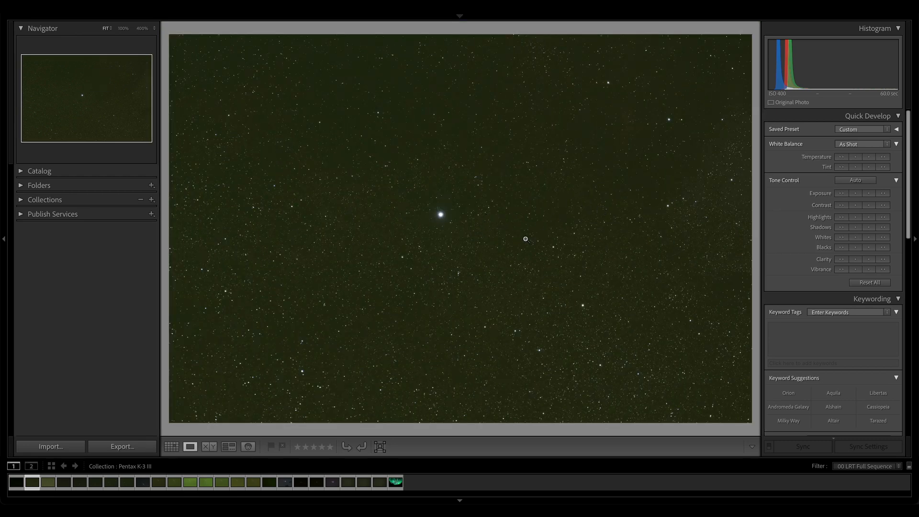
pyautogui.moveTo(555, 232)
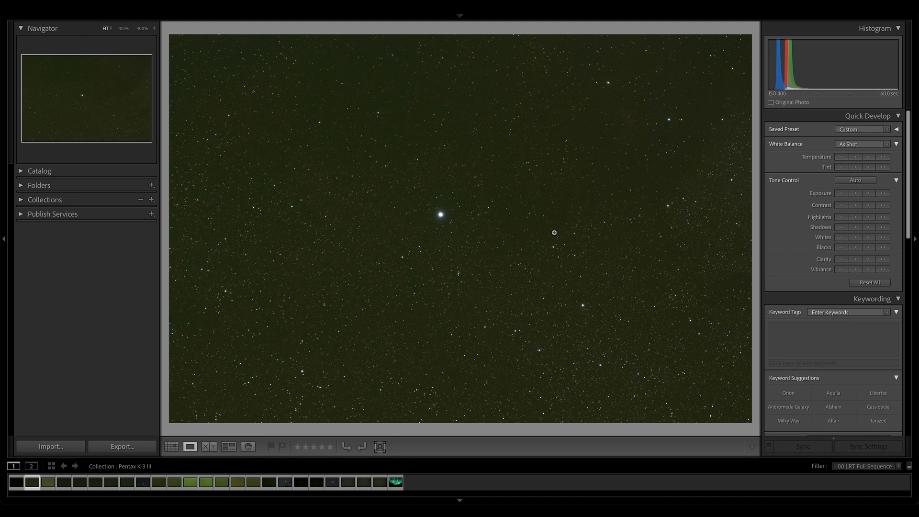
pyautogui.moveTo(664, 182)
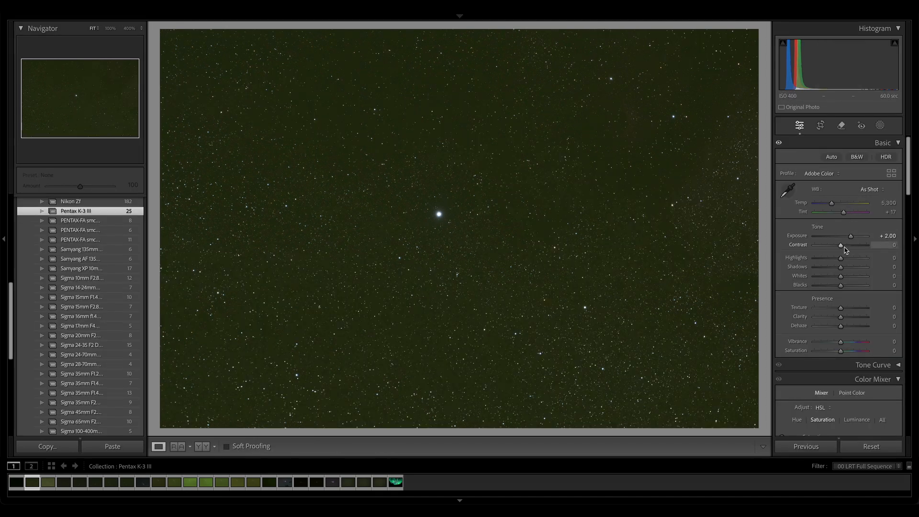
# - Neutralise the 60-second frame's green cast with a custom white balance (4,731, +83)
pyautogui.moveTo(859, 212); pyautogui.dragTo(870, 212)
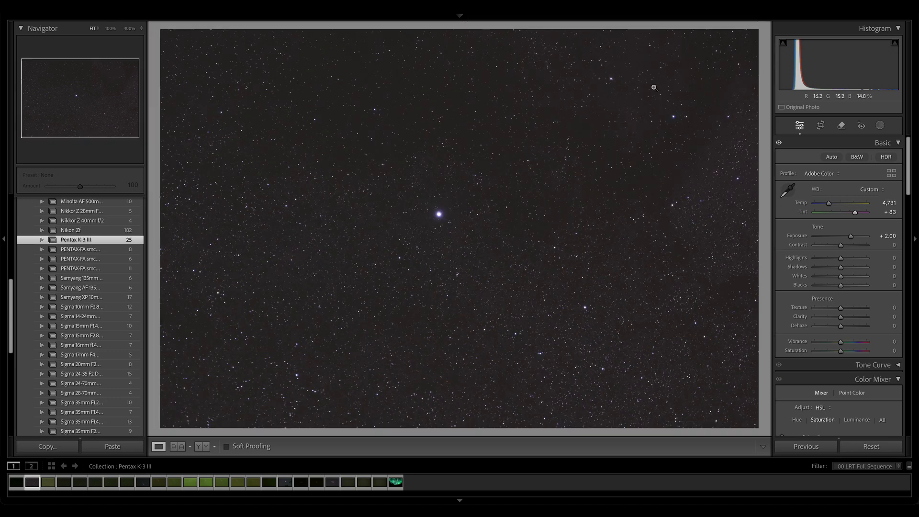
pyautogui.moveTo(569, 174)
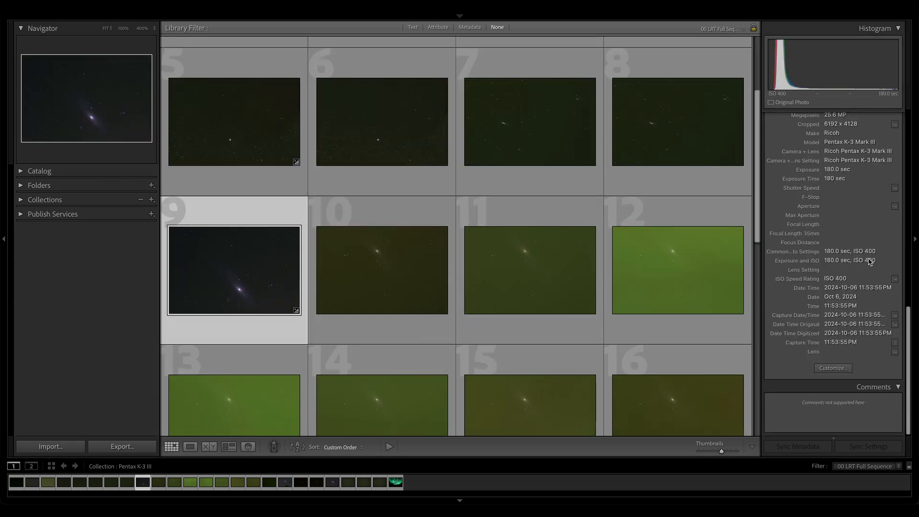
# - Zoom into Andromeda frame 9 and pan across the galaxy core and its companion galaxy
pyautogui.doubleClick(233, 271)
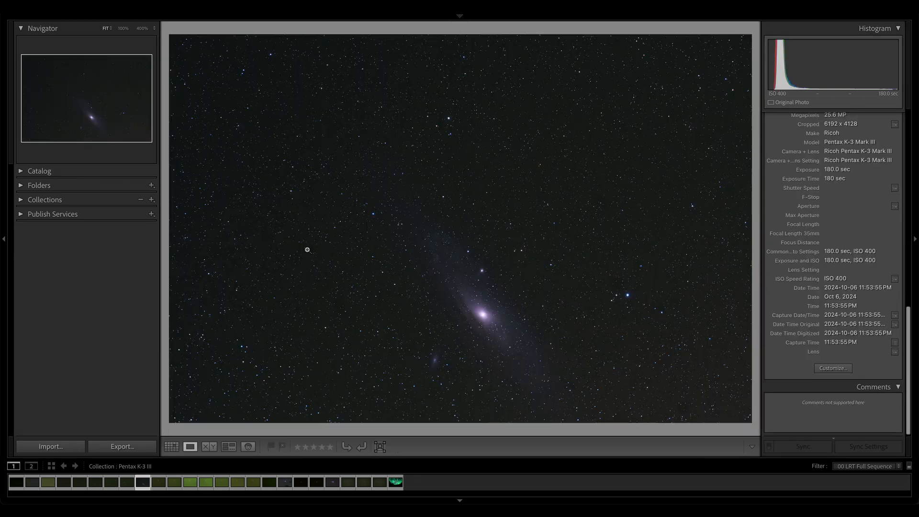
pyautogui.moveTo(878, 164)
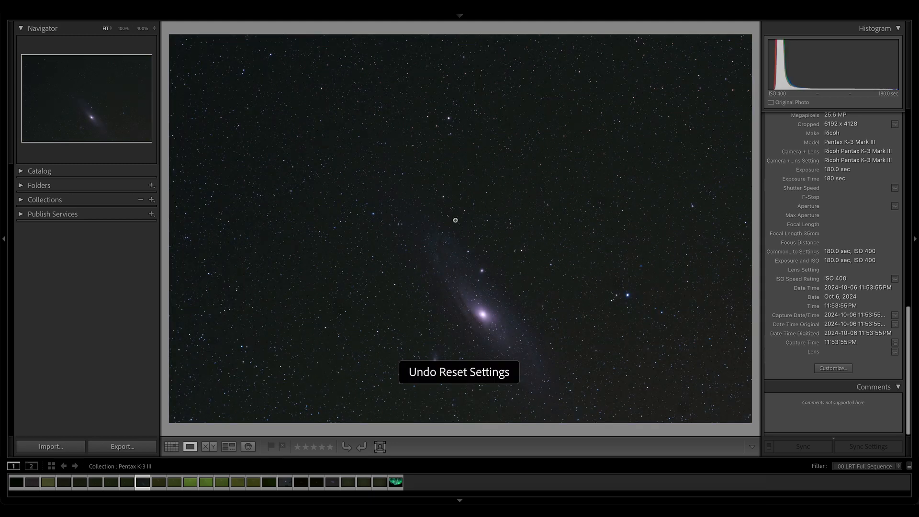
pyautogui.click(455, 220)
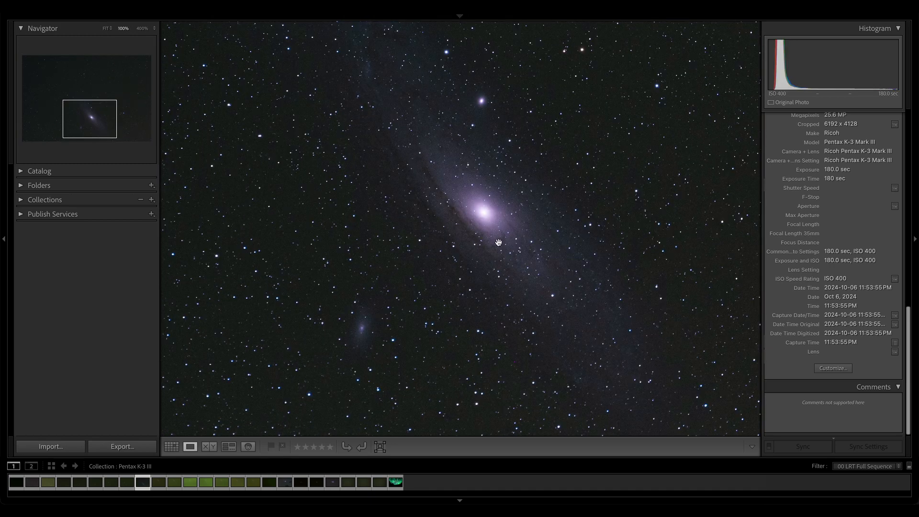
pyautogui.moveTo(498, 243); pyautogui.dragTo(484, 260)
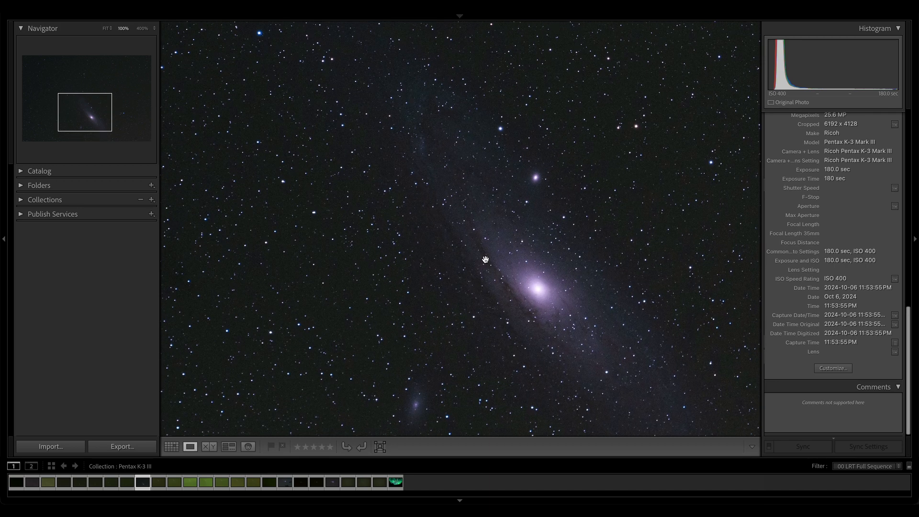
pyautogui.moveTo(461, 77)
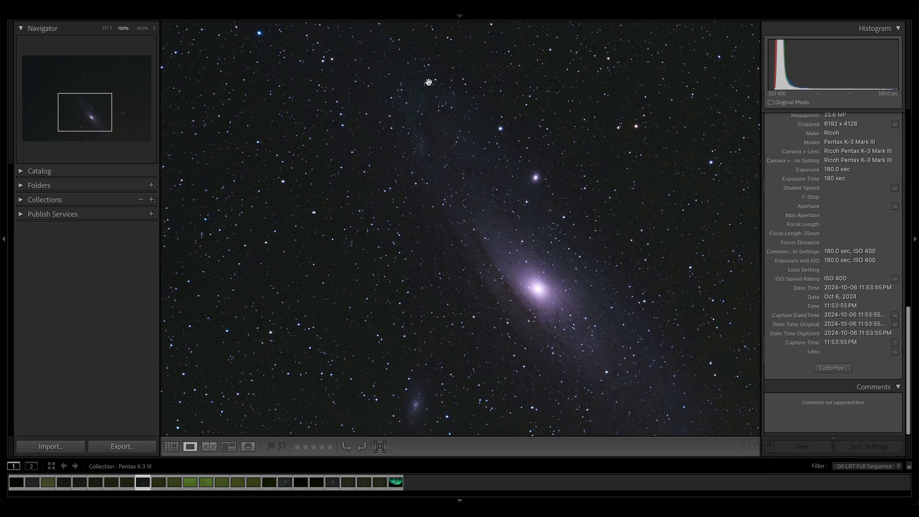
pyautogui.moveTo(428, 82); pyautogui.dragTo(545, 301)
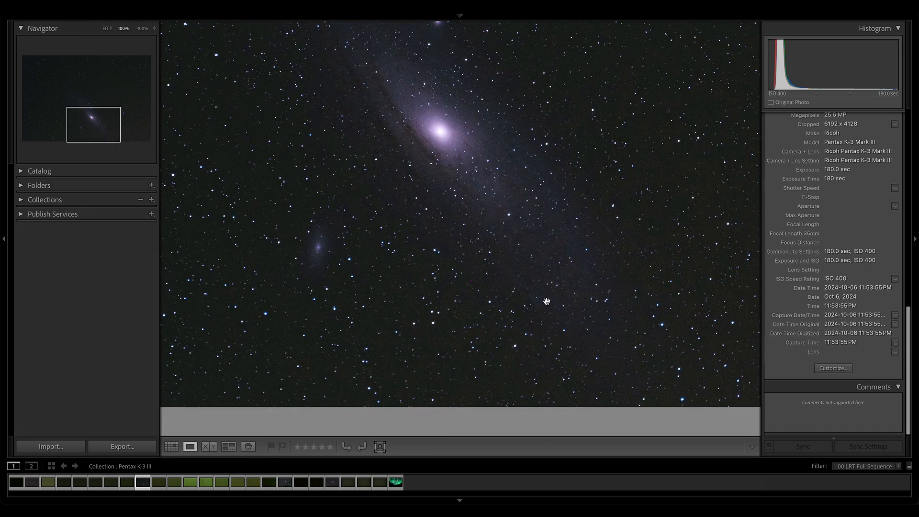
pyautogui.moveTo(545, 301); pyautogui.dragTo(453, 86)
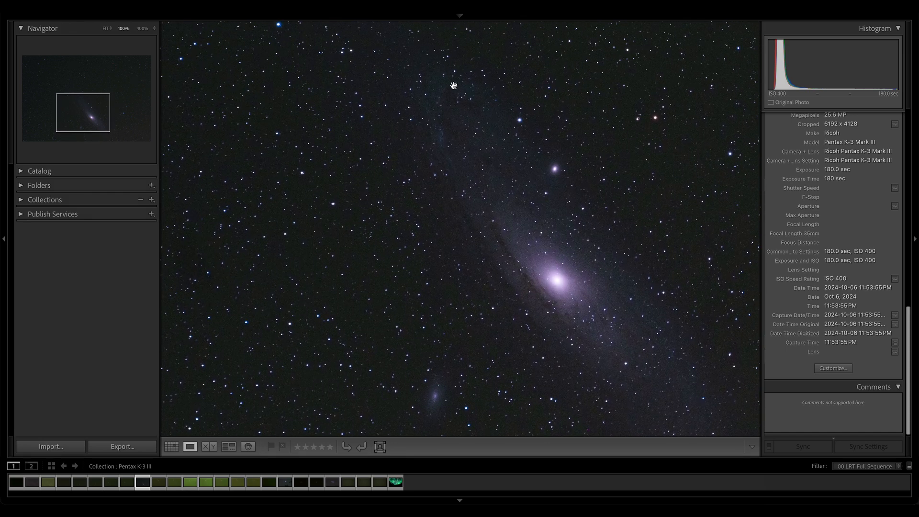
pyautogui.moveTo(456, 144)
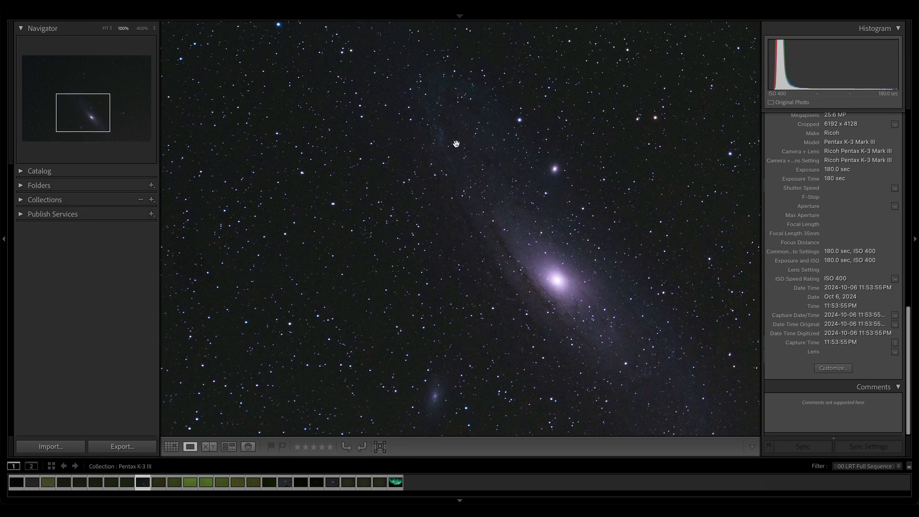
pyautogui.moveTo(450, 81)
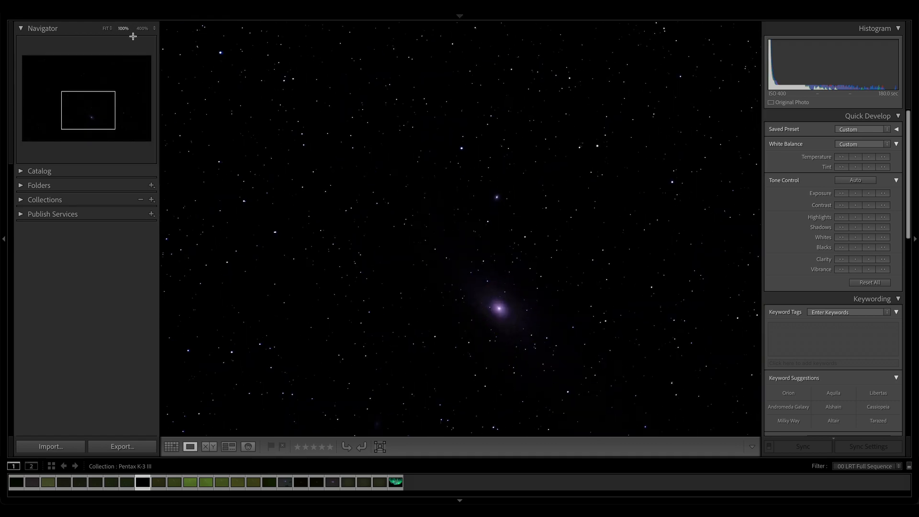
# - Sweep the Andromeda frame's exposure down to -5.00, then settle it at +0.80
pyautogui.click(142, 28)
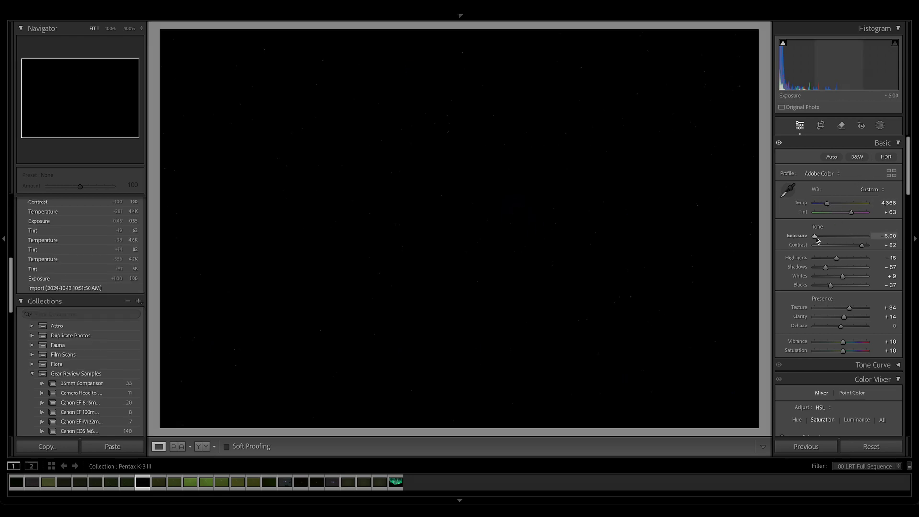
pyautogui.moveTo(814, 235); pyautogui.dragTo(856, 236)
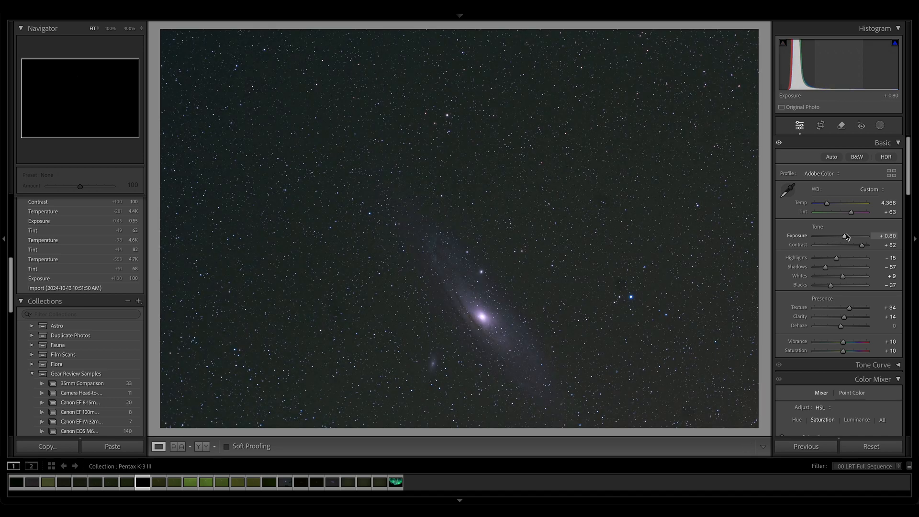
pyautogui.moveTo(850, 235); pyautogui.dragTo(854, 236)
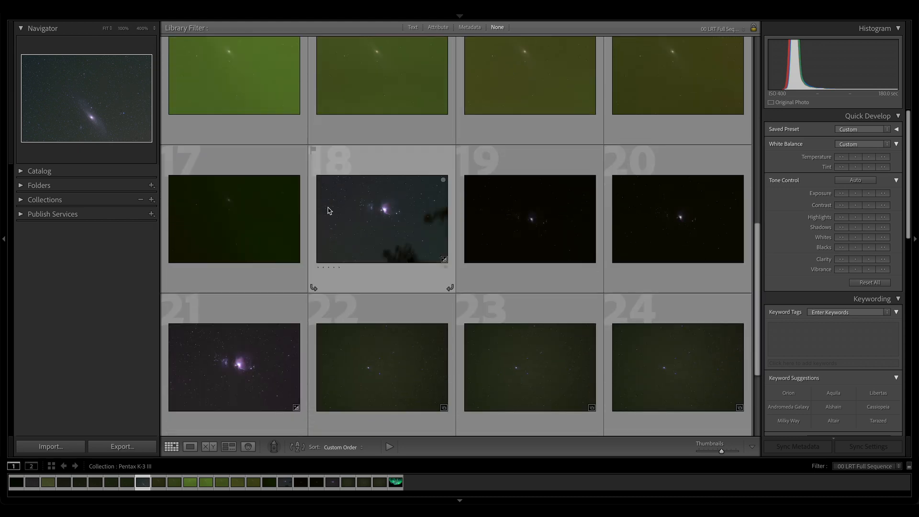
# - View Orion Nebula frame 18 (250 mm, f/4, 60 sec, ISO 1600) large, then return to the grid
pyautogui.doubleClick(383, 219)
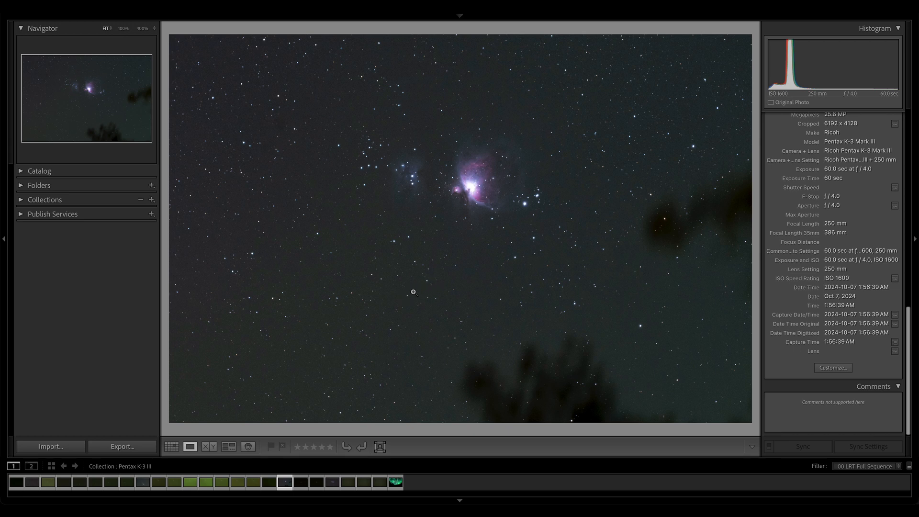
pyautogui.moveTo(848, 270)
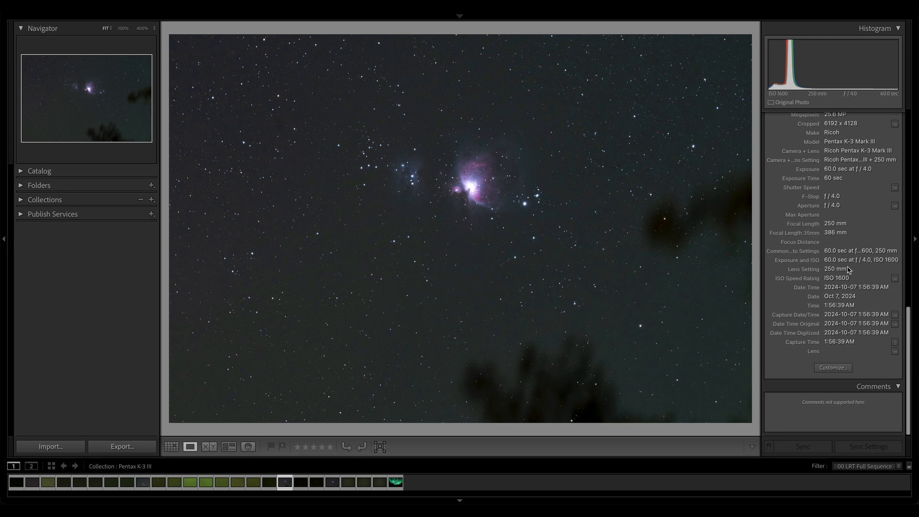
pyautogui.moveTo(807, 276)
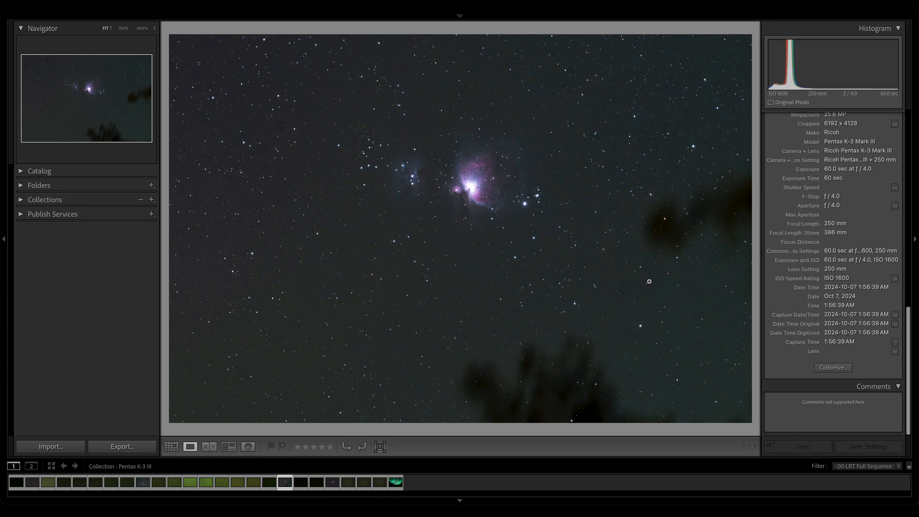
pyautogui.moveTo(753, 300)
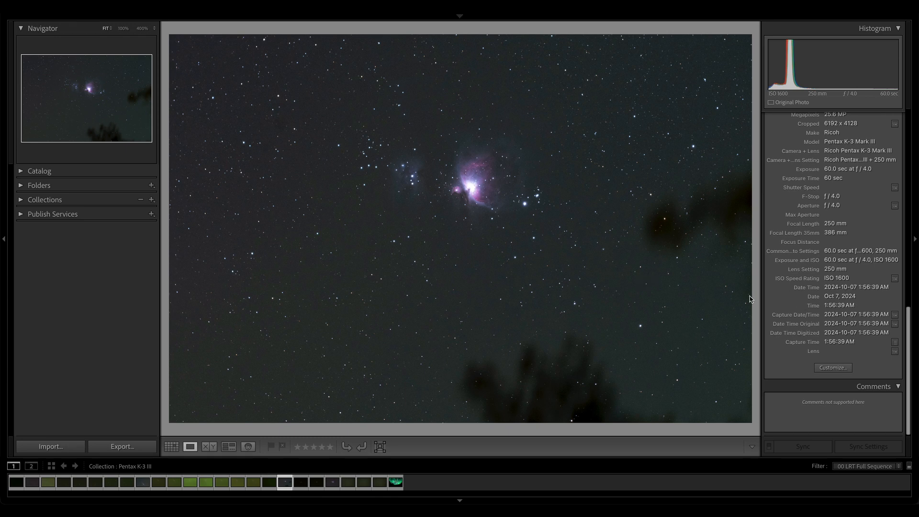
pyautogui.click(172, 447)
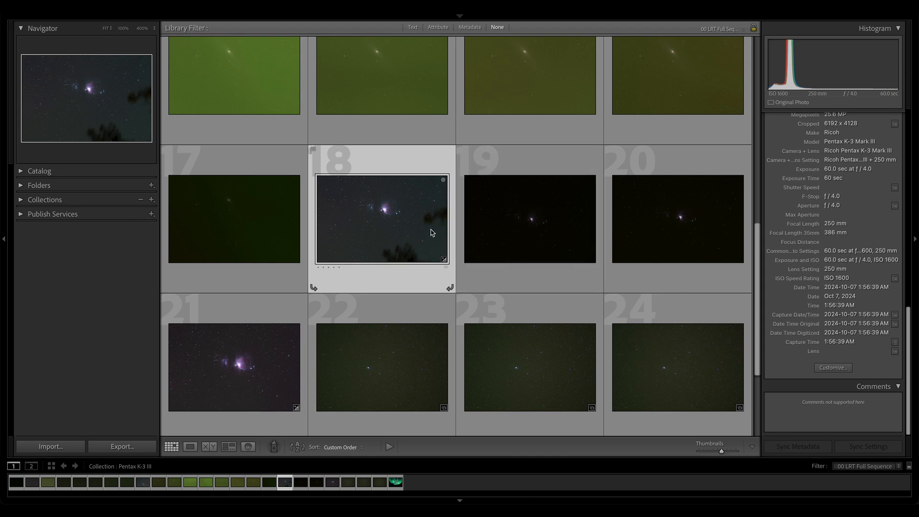
pyautogui.moveTo(430, 233)
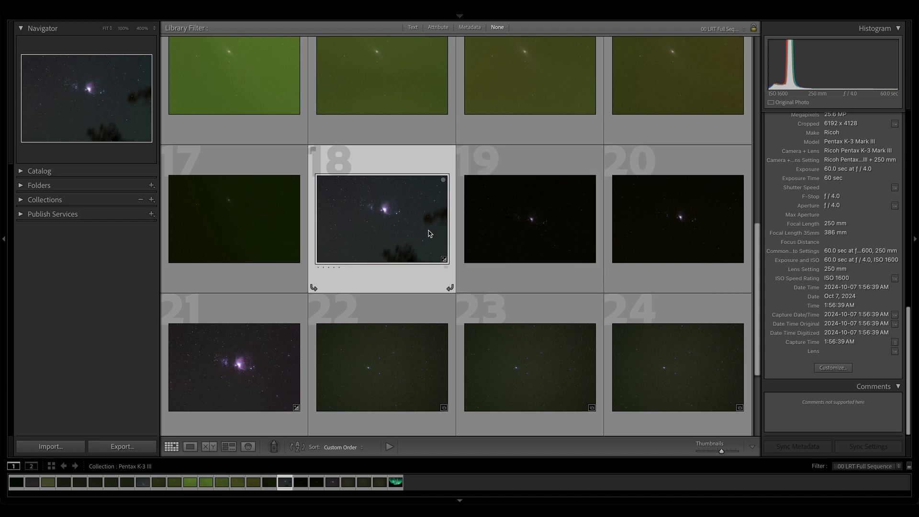
pyautogui.moveTo(418, 242)
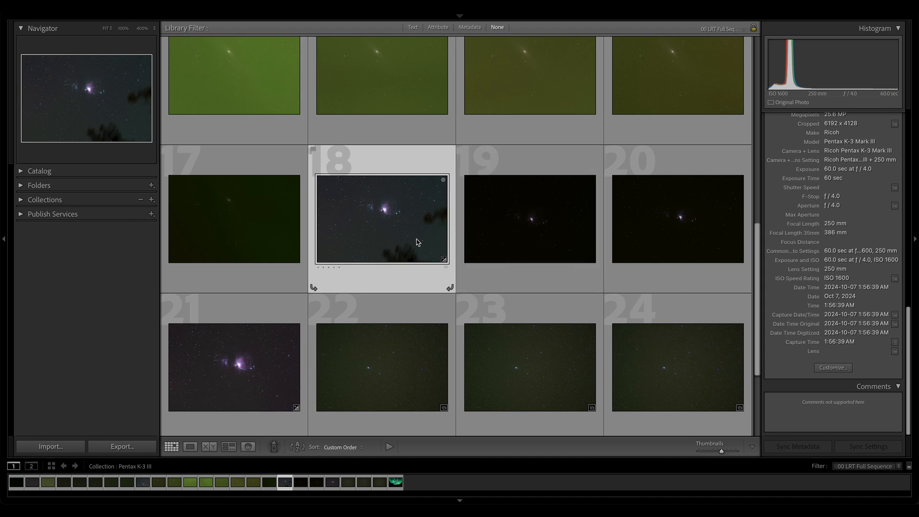
pyautogui.moveTo(435, 233)
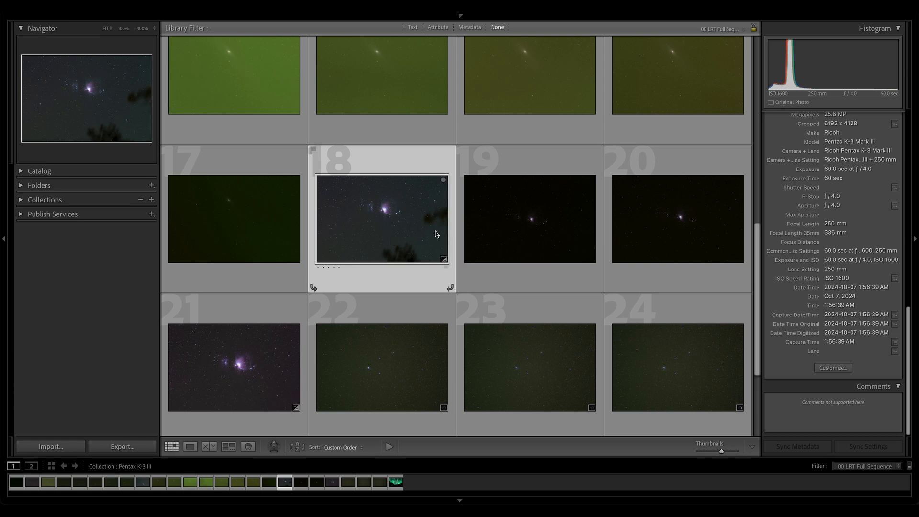
pyautogui.moveTo(401, 241)
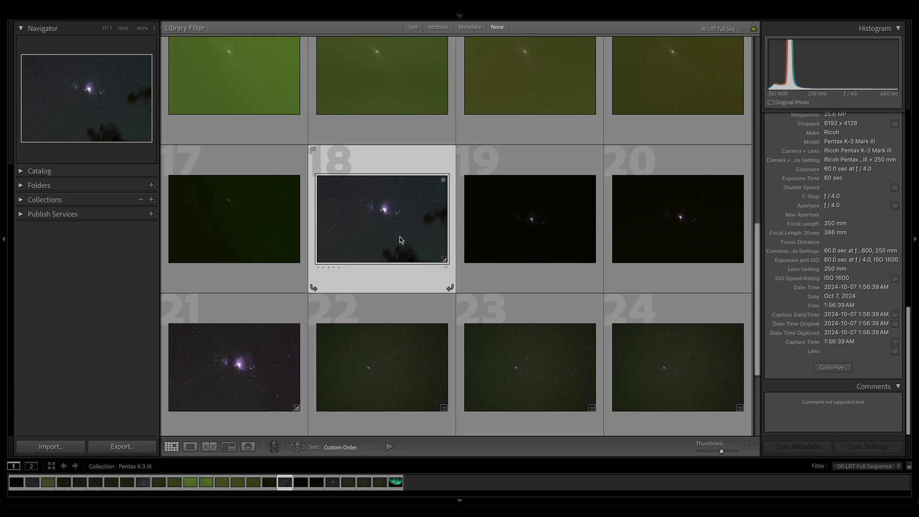
pyautogui.moveTo(442, 236)
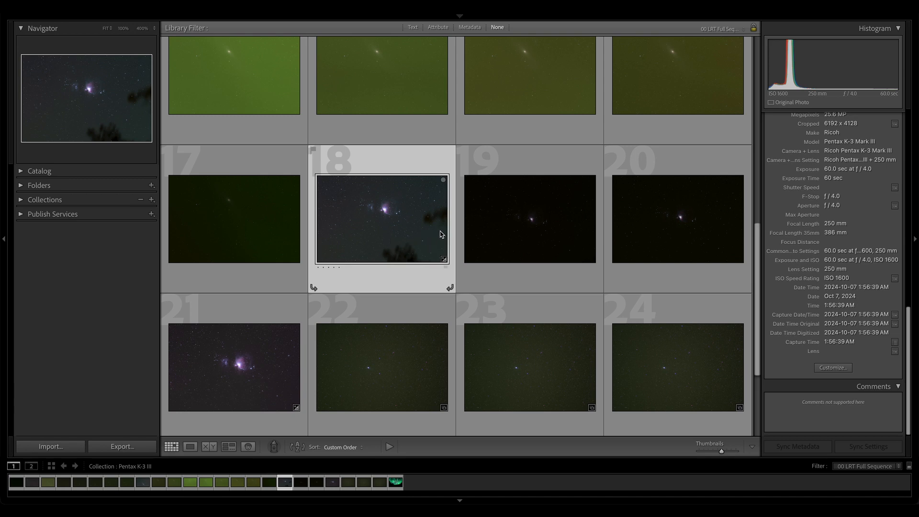
pyautogui.moveTo(392, 241)
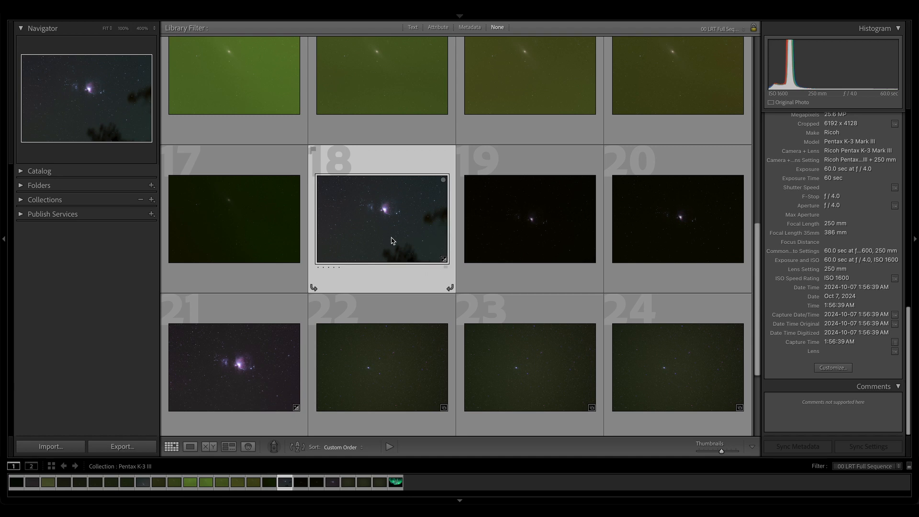
pyautogui.moveTo(430, 181)
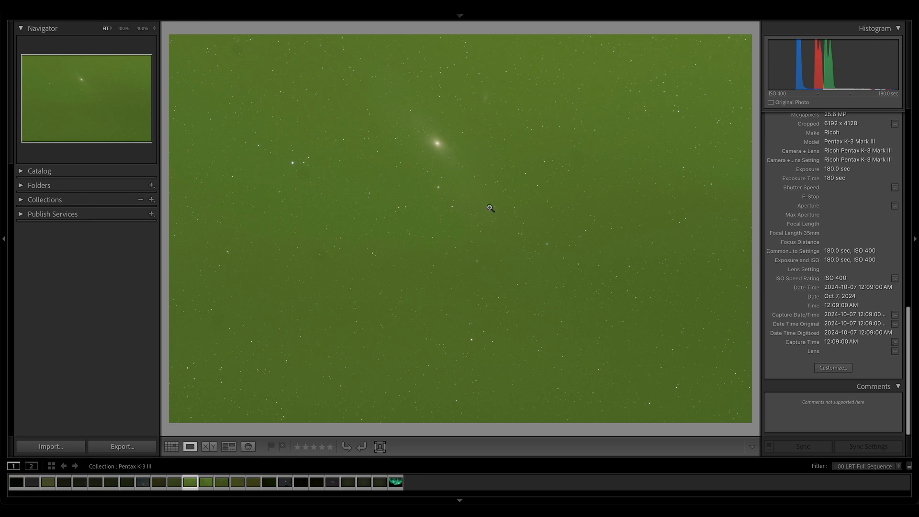
# - View star-field frame 22 (77 mm, f/1.8, 60 sec, ISO 400) large, then reselect Orion frame 18 in the grid
pyautogui.click(170, 447)
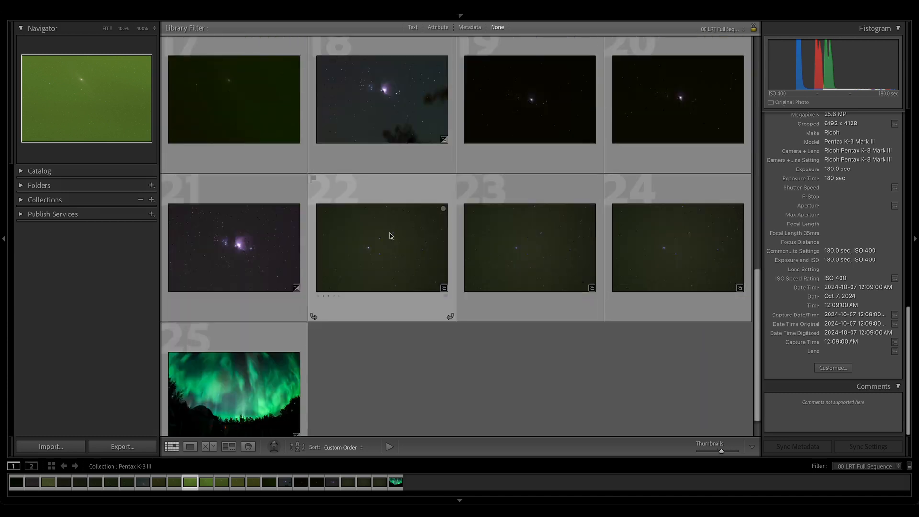
pyautogui.doubleClick(382, 247)
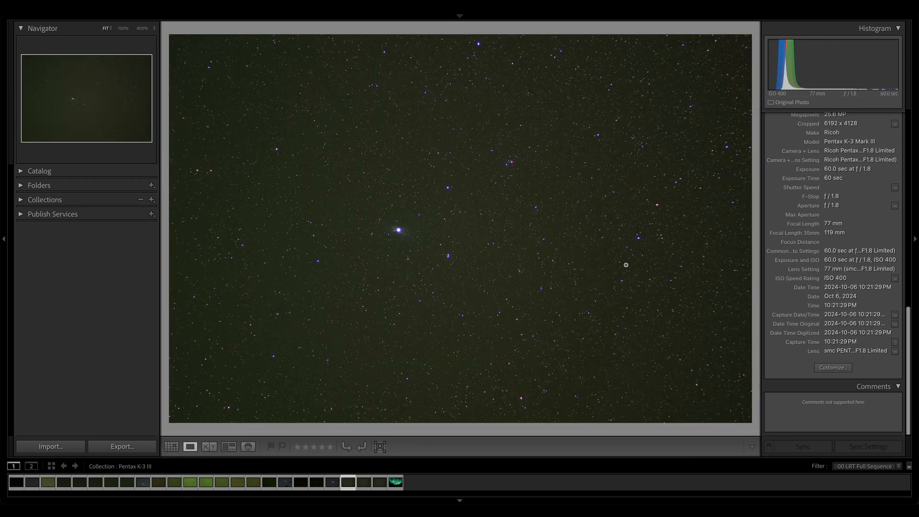
pyautogui.moveTo(401, 228)
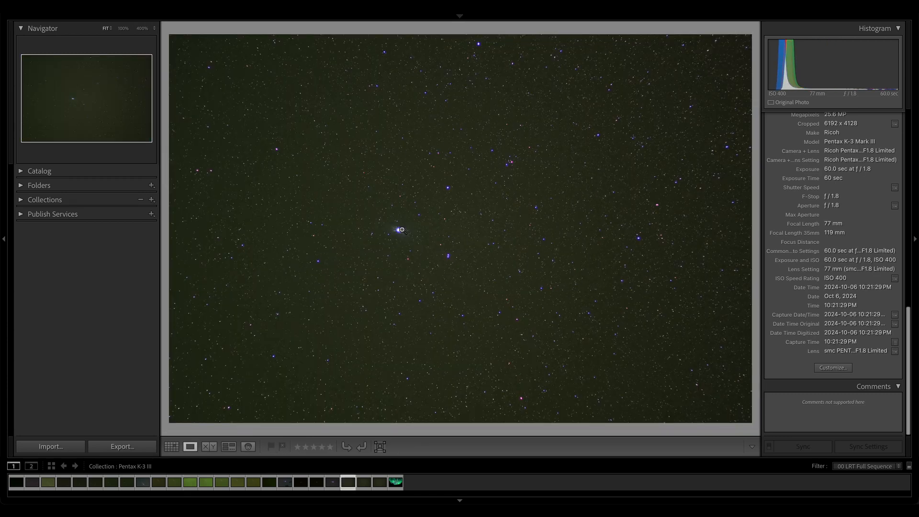
pyautogui.click(171, 447)
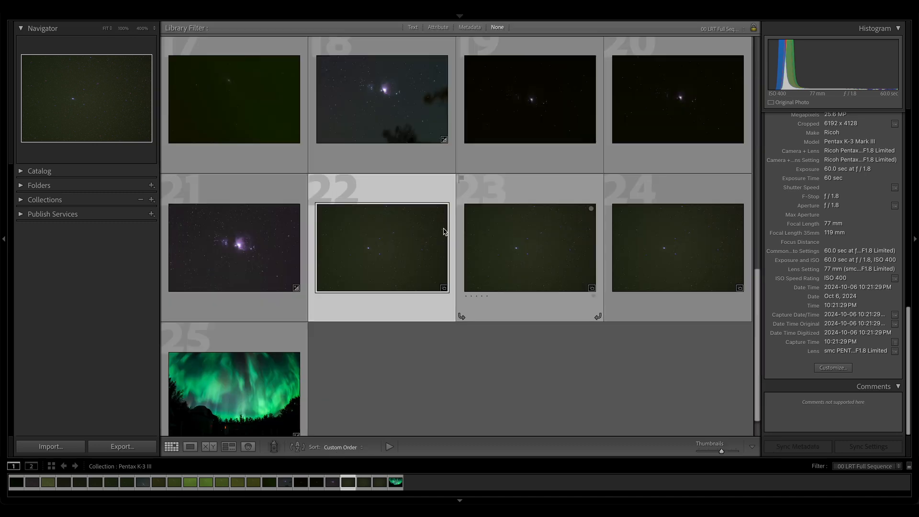
pyautogui.scroll(-3)
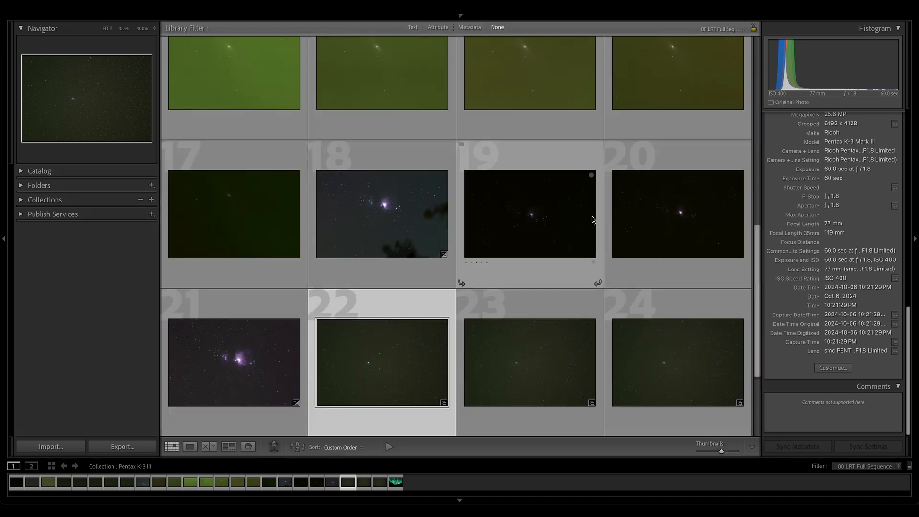
pyautogui.click(381, 214)
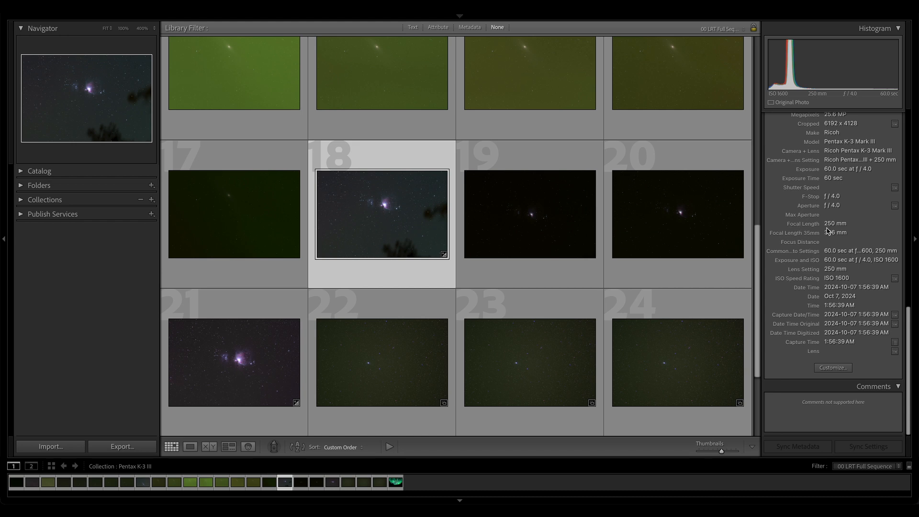
pyautogui.moveTo(288, 244)
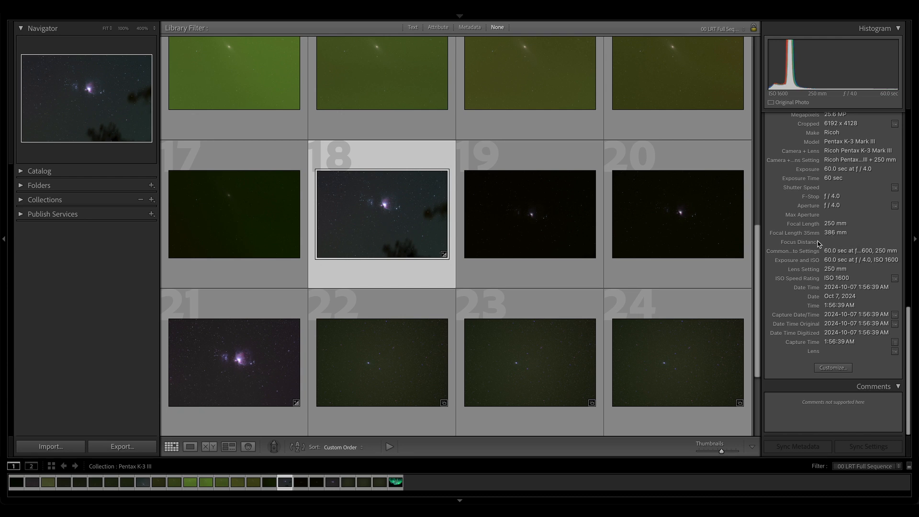
pyautogui.moveTo(821, 244)
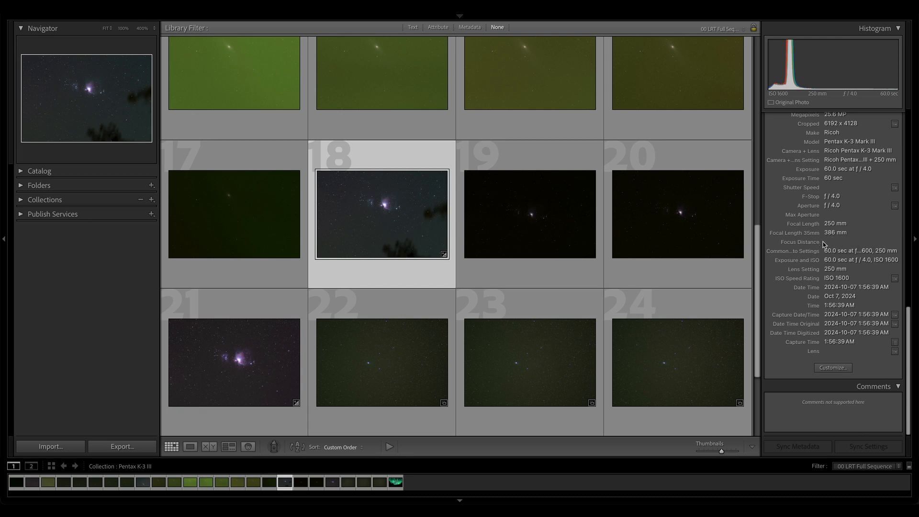
pyautogui.moveTo(530, 213)
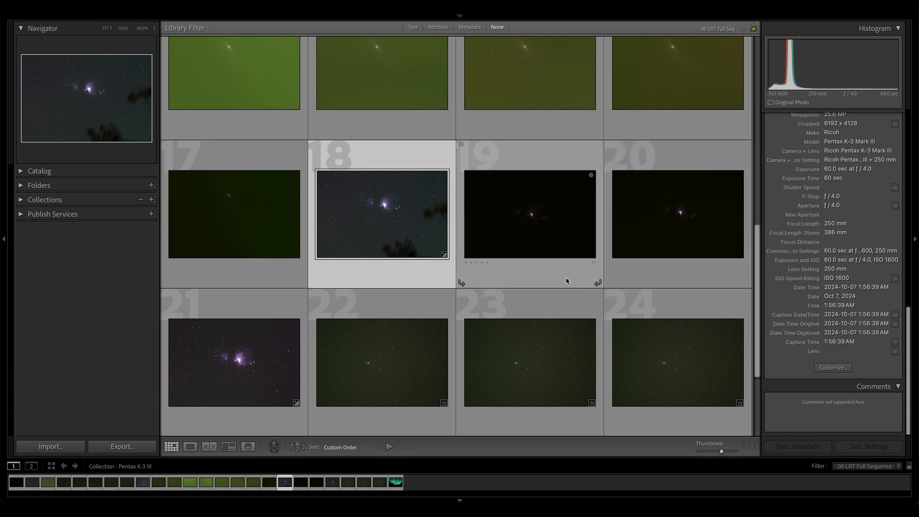
pyautogui.moveTo(824, 220)
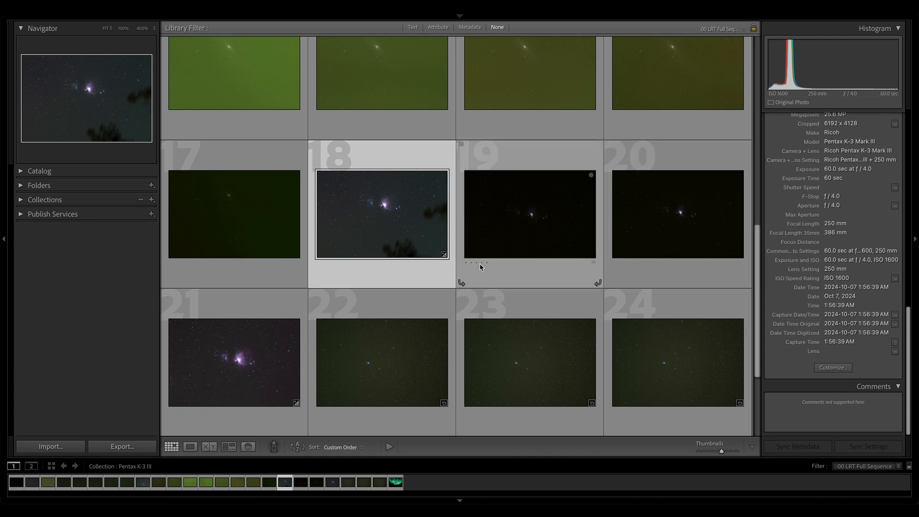
pyautogui.moveTo(508, 278)
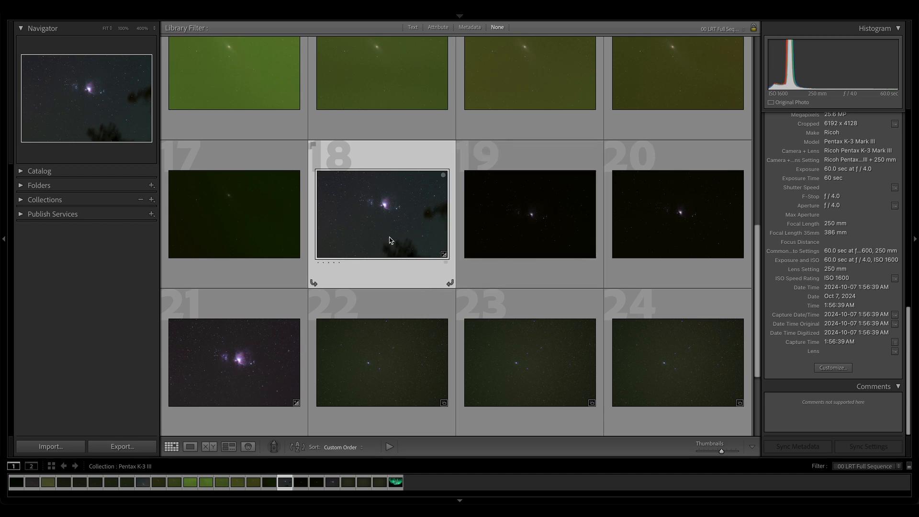
pyautogui.moveTo(395, 240)
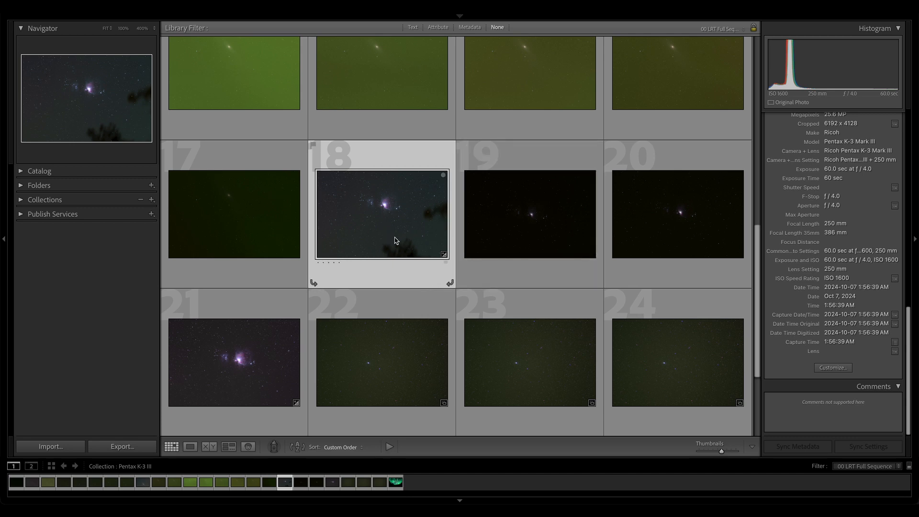
pyautogui.moveTo(388, 247)
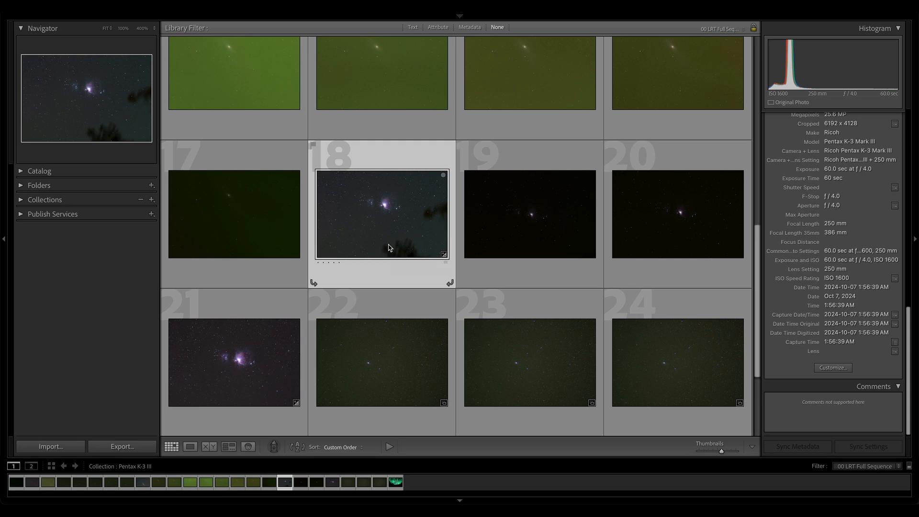
pyautogui.moveTo(394, 241)
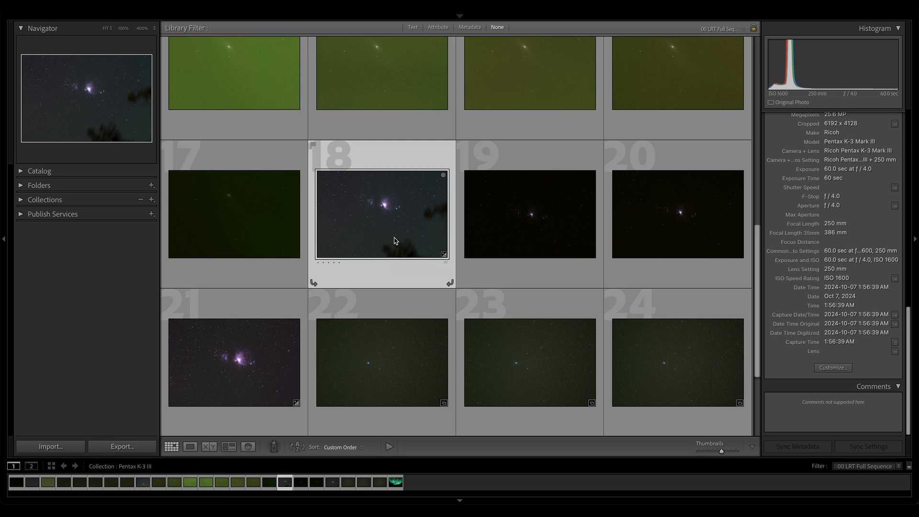
pyautogui.moveTo(414, 242)
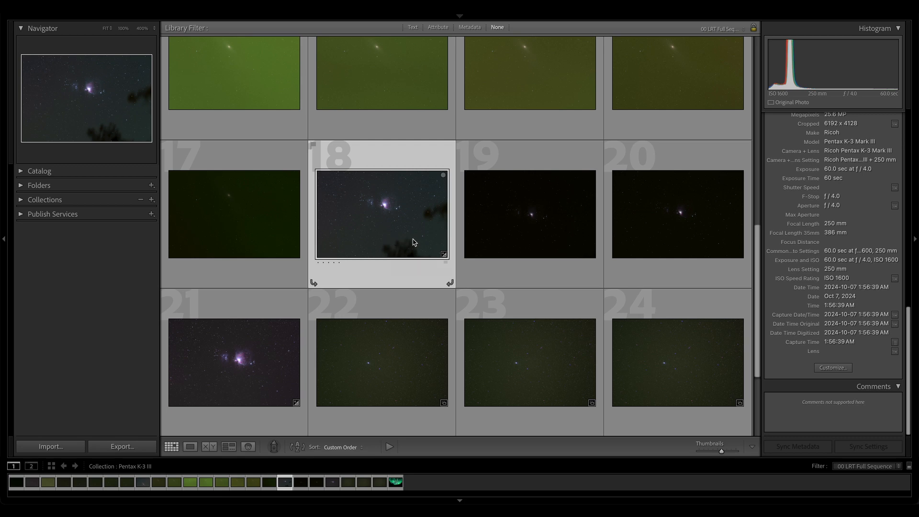
pyautogui.moveTo(395, 241)
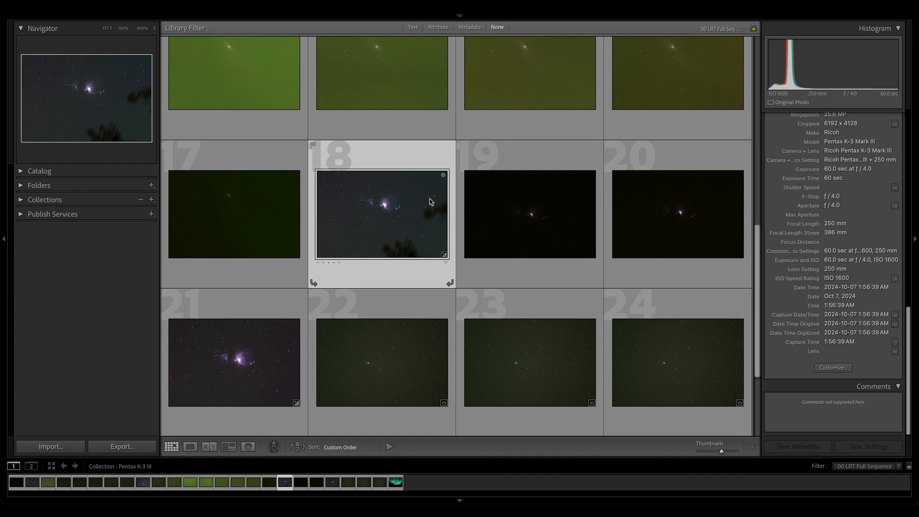
pyautogui.moveTo(421, 223)
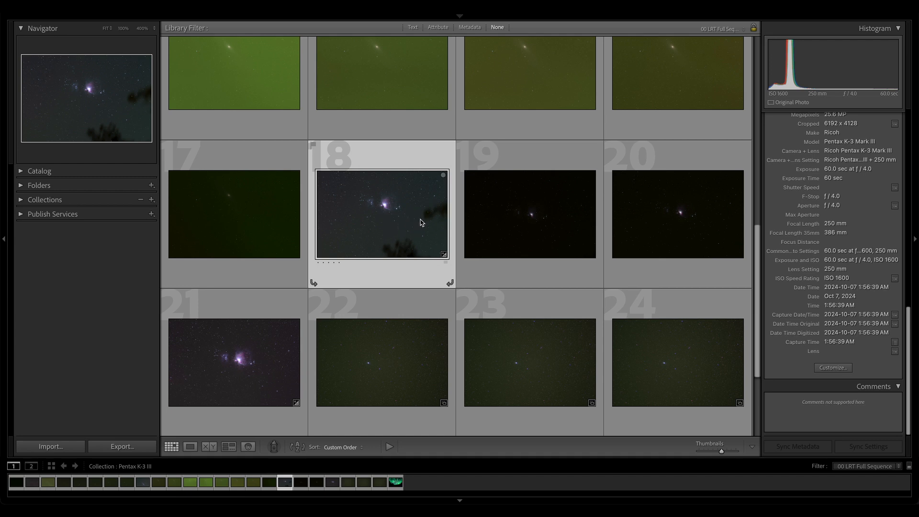
pyautogui.moveTo(403, 237)
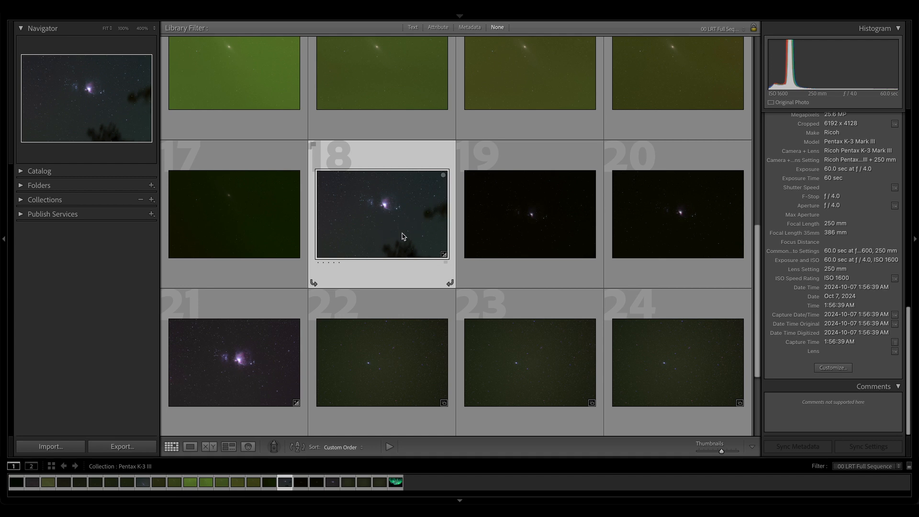
pyautogui.moveTo(403, 242)
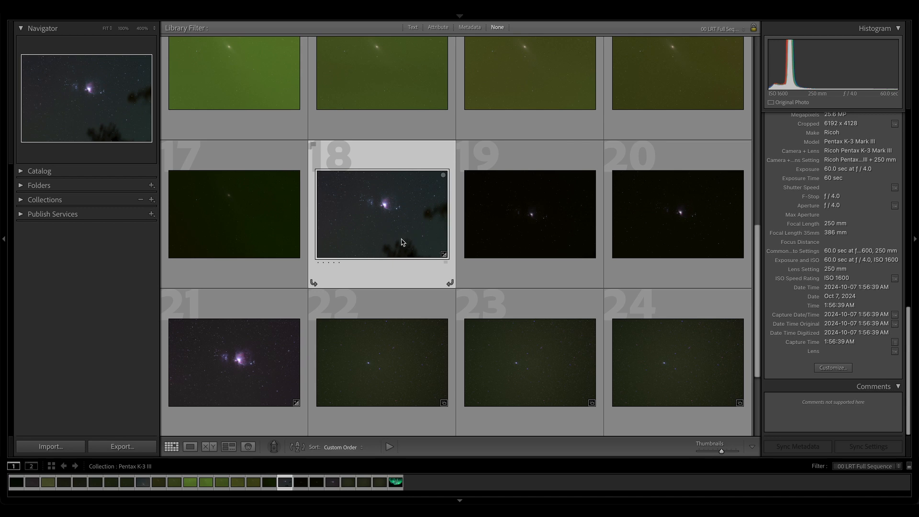
# - Open Orion frame 18 large and magnify the Horsehead Nebula region to 400%
pyautogui.doubleClick(381, 214)
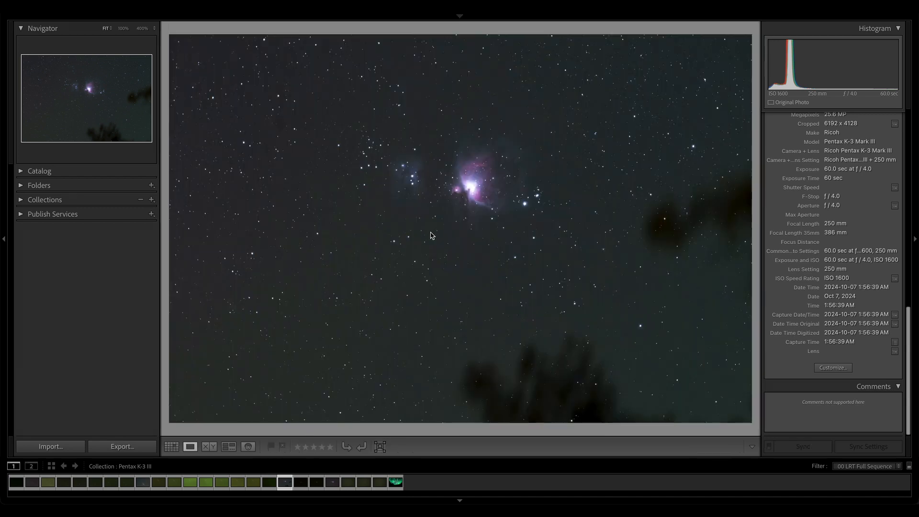
pyautogui.click(431, 236)
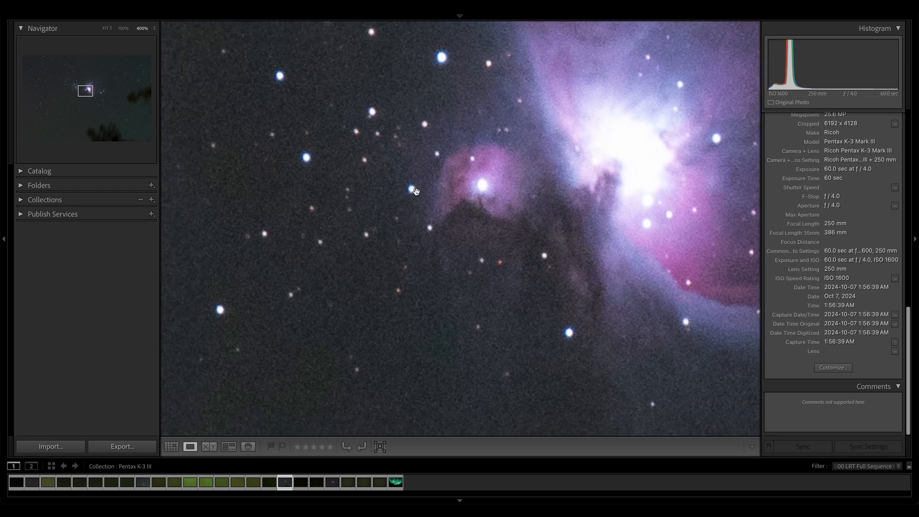
pyautogui.moveTo(474, 261)
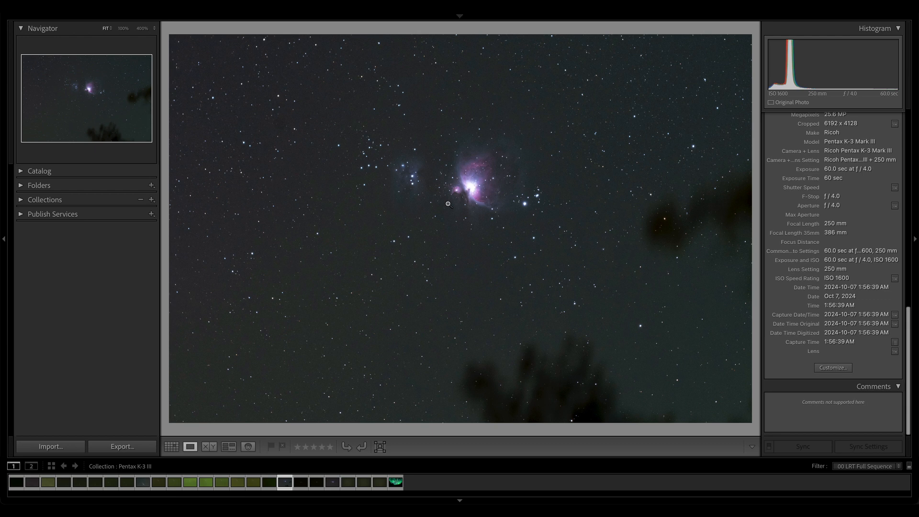
pyautogui.moveTo(495, 195)
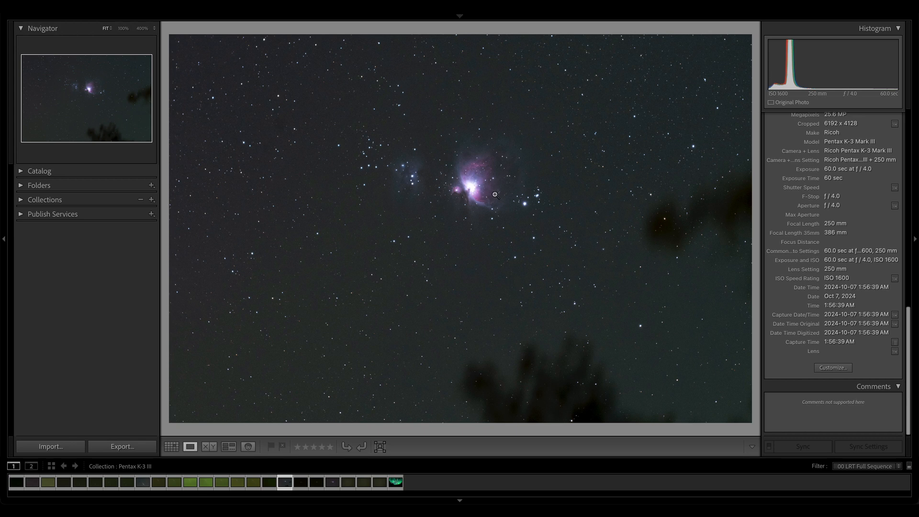
pyautogui.moveTo(510, 198)
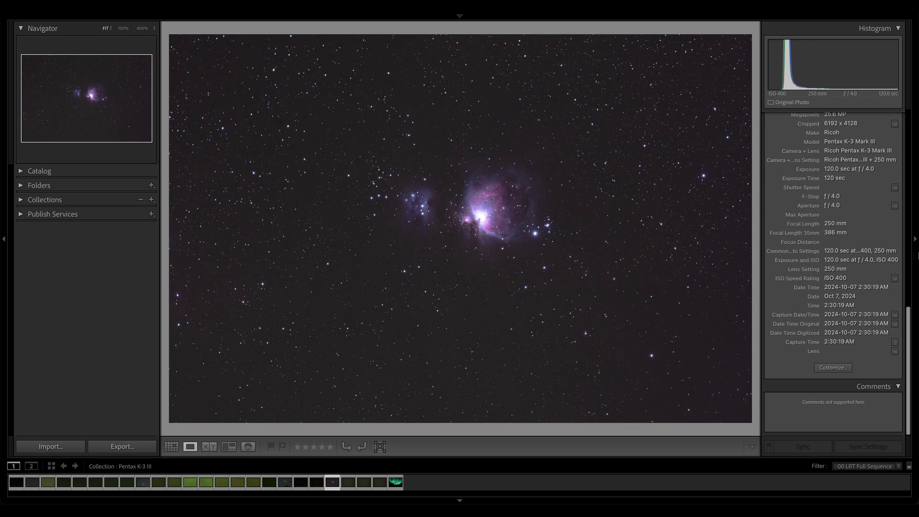
pyautogui.moveTo(462, 249)
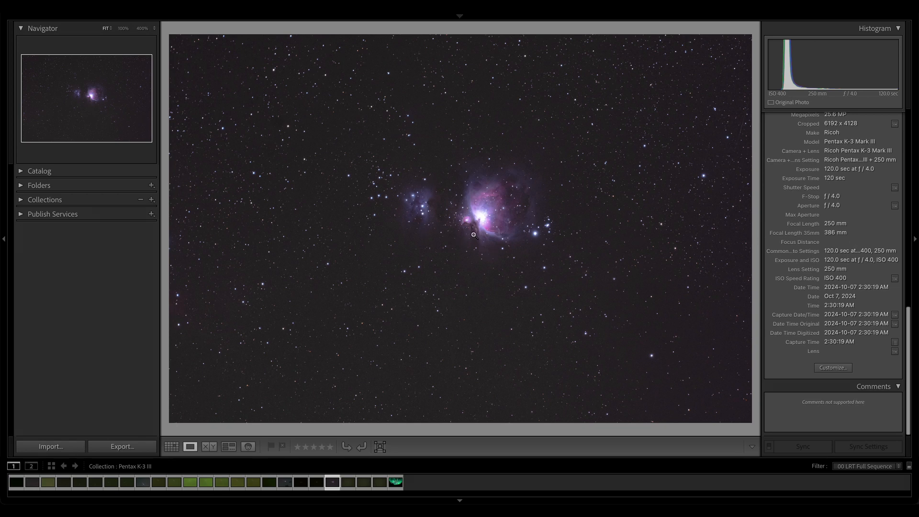
# - Magnify the 120-second Orion frame around the Horsehead Nebula and pan across its stars
pyautogui.click(474, 236)
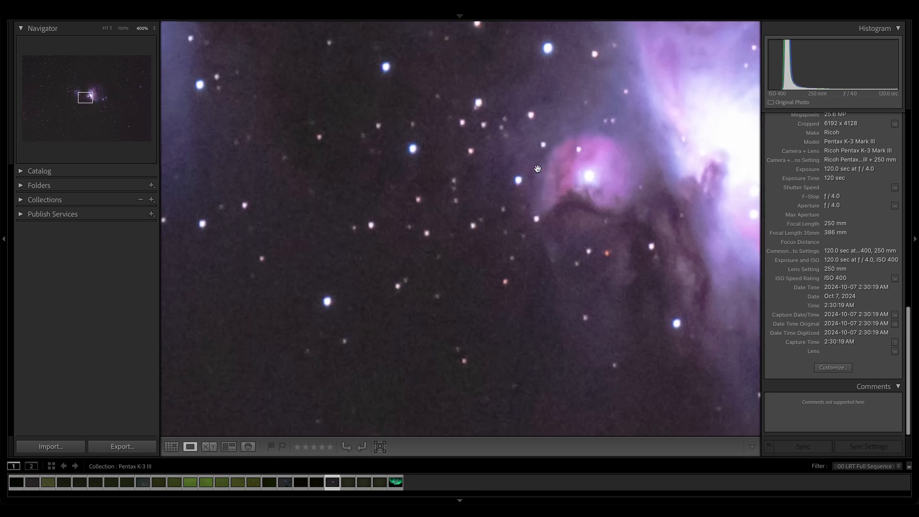
pyautogui.moveTo(348, 200)
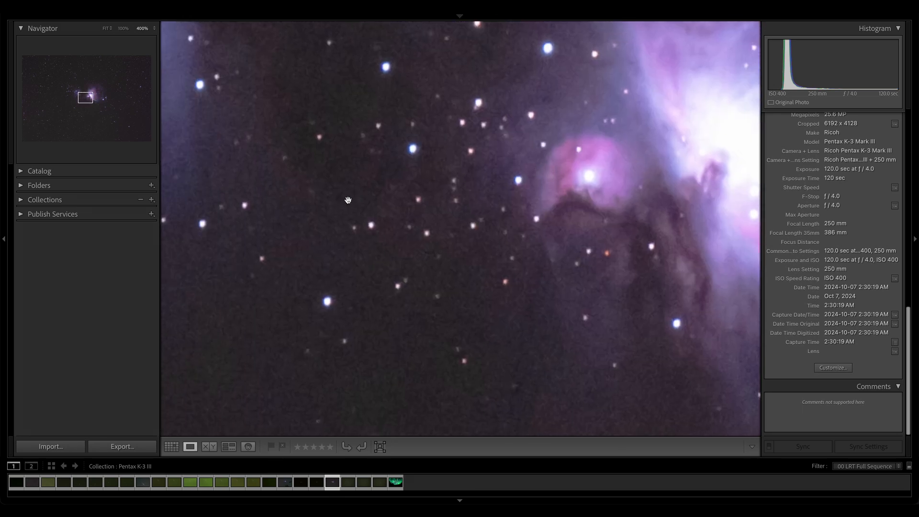
pyautogui.moveTo(348, 199); pyautogui.dragTo(405, 241)
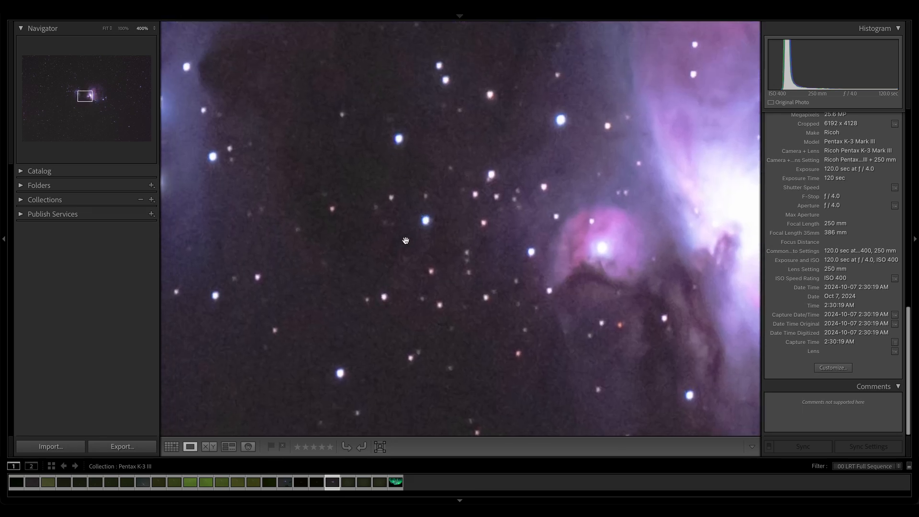
pyautogui.moveTo(405, 241); pyautogui.dragTo(417, 142)
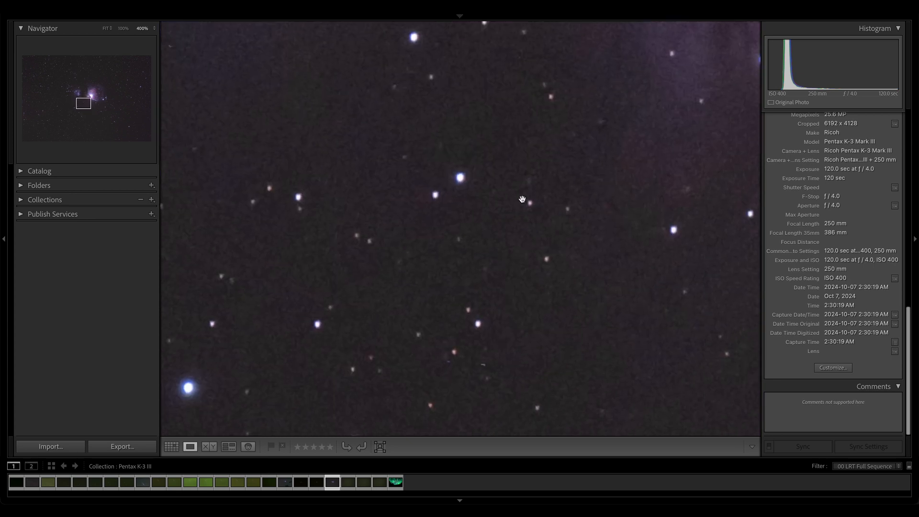
pyautogui.moveTo(522, 199); pyautogui.dragTo(474, 175)
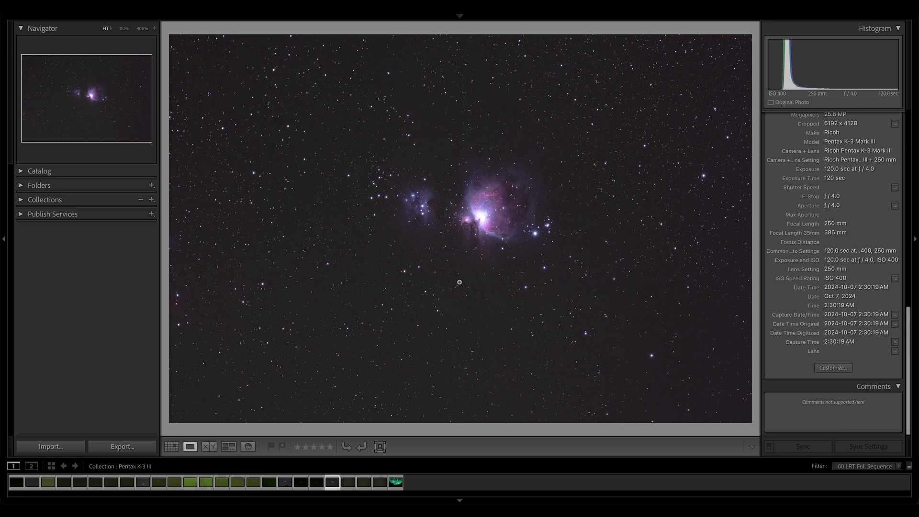
pyautogui.moveTo(524, 169)
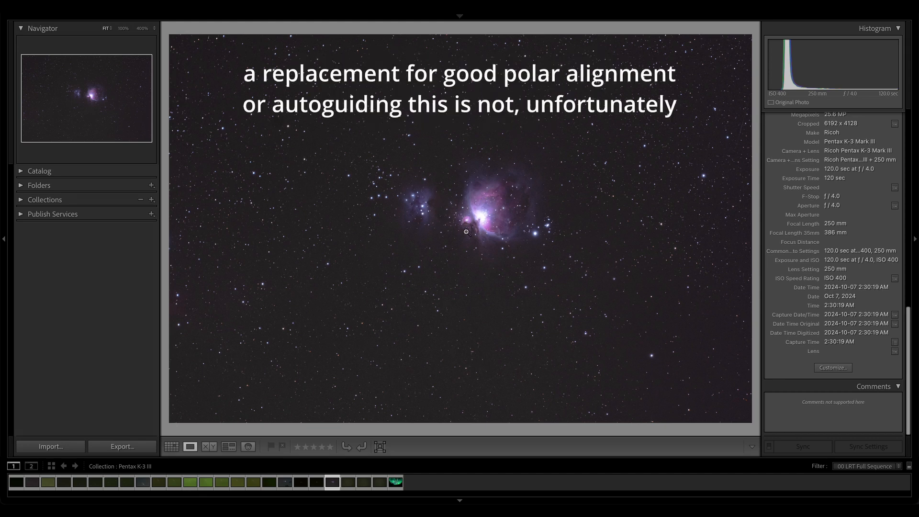
# - Return from the Orion frame 21 to the thumbnail grid of the collection
pyautogui.click(171, 447)
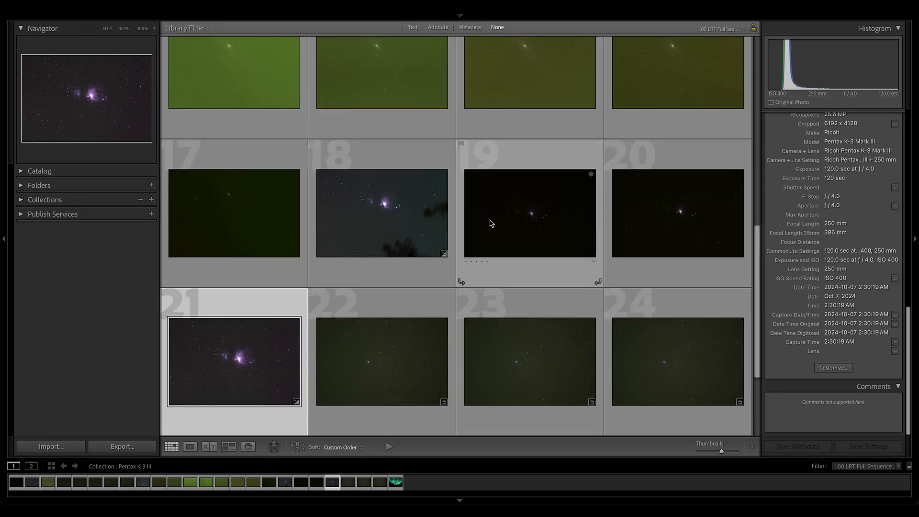
pyautogui.moveTo(315, 265)
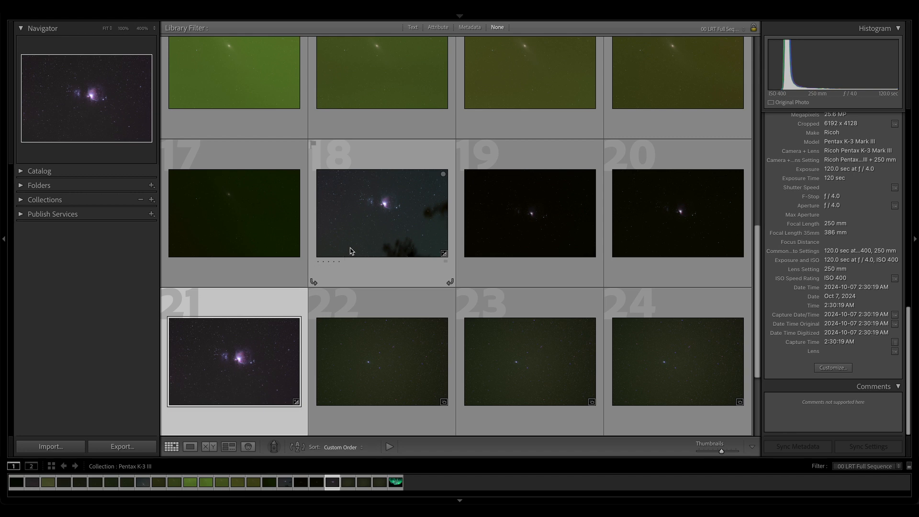
pyautogui.moveTo(373, 244)
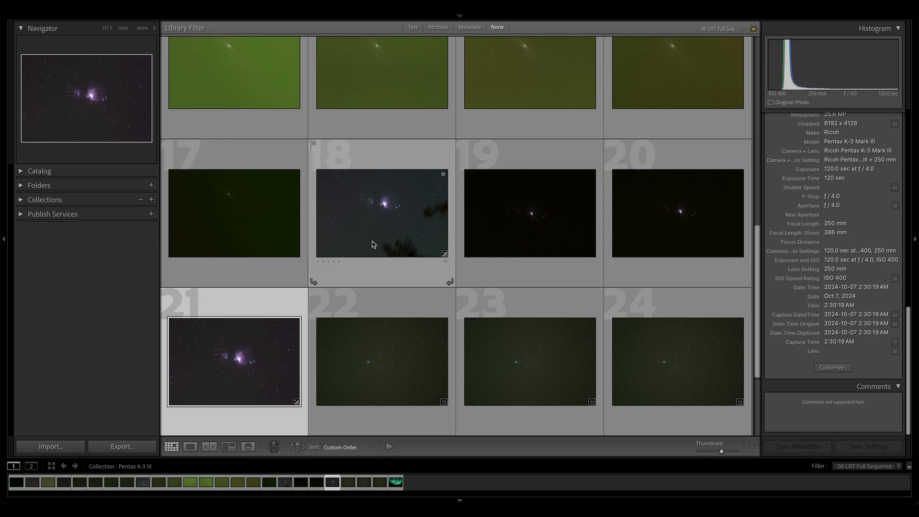
pyautogui.moveTo(350, 251)
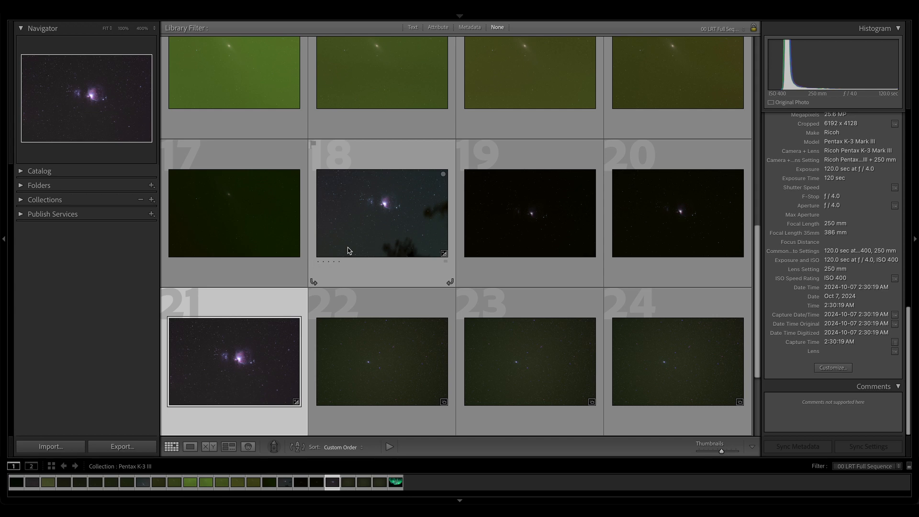
pyautogui.moveTo(376, 243)
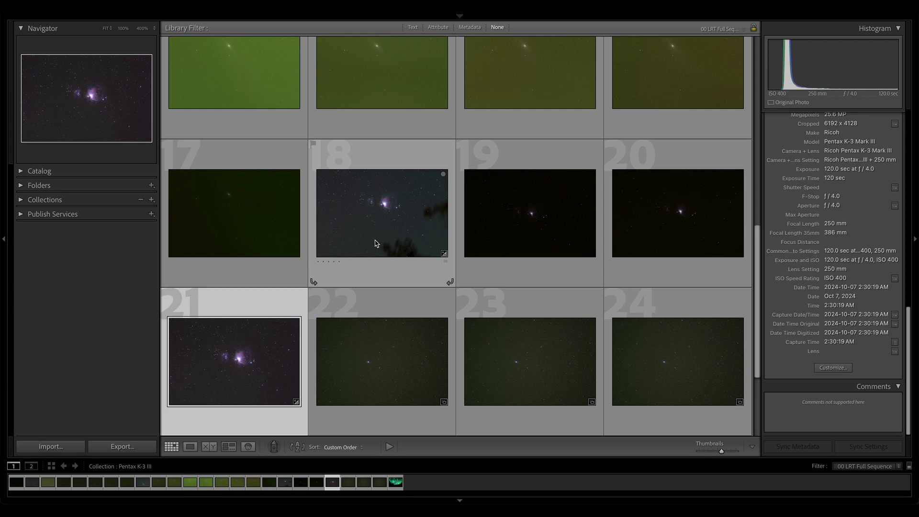
pyautogui.moveTo(351, 252)
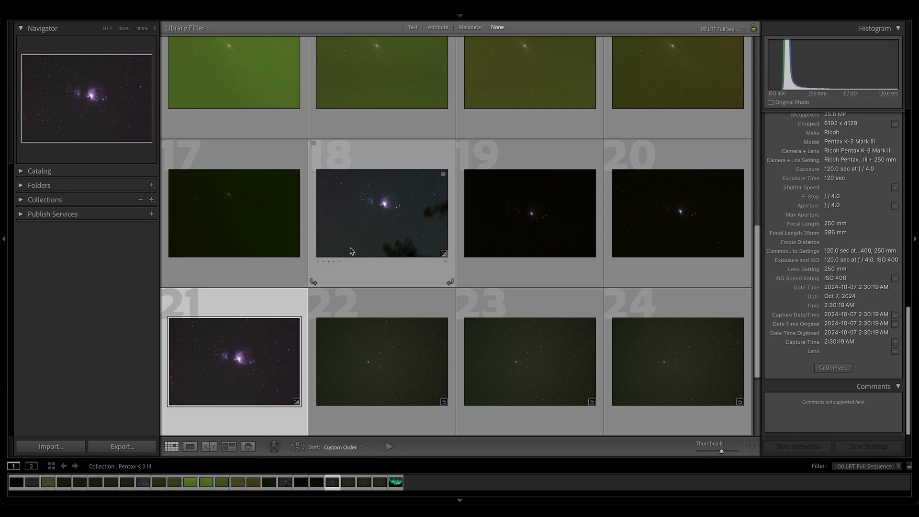
pyautogui.moveTo(414, 214)
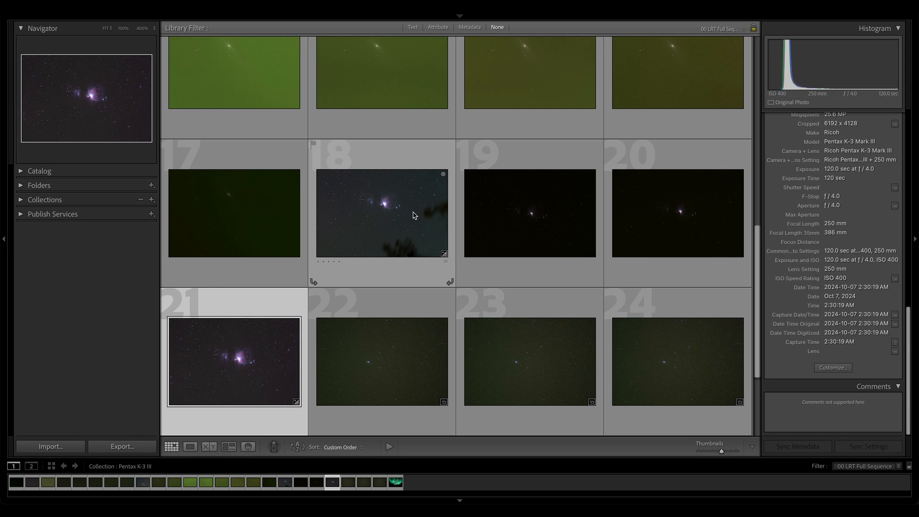
pyautogui.moveTo(439, 233)
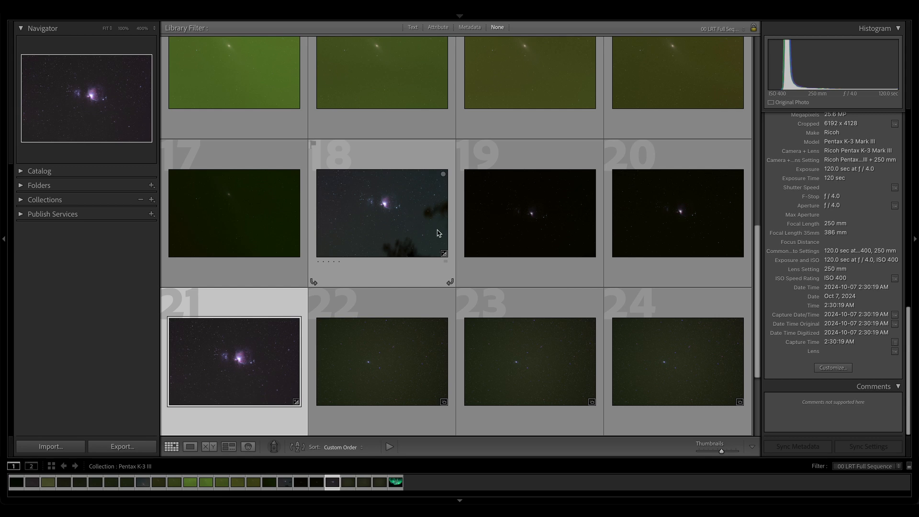
pyautogui.moveTo(398, 182)
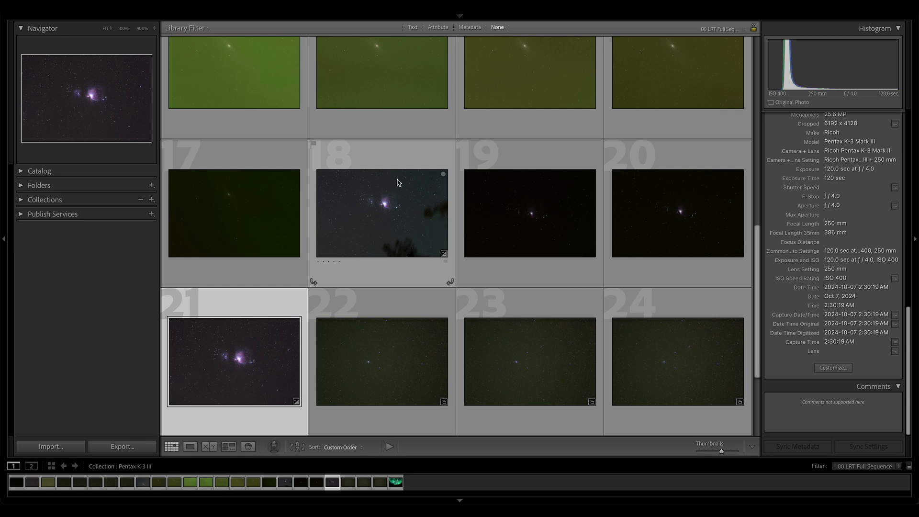
pyautogui.moveTo(379, 245)
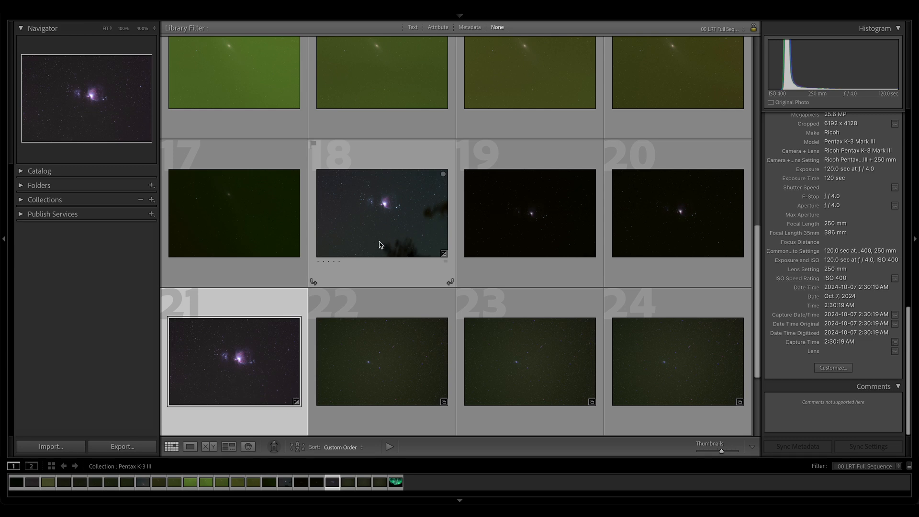
pyautogui.moveTo(351, 251)
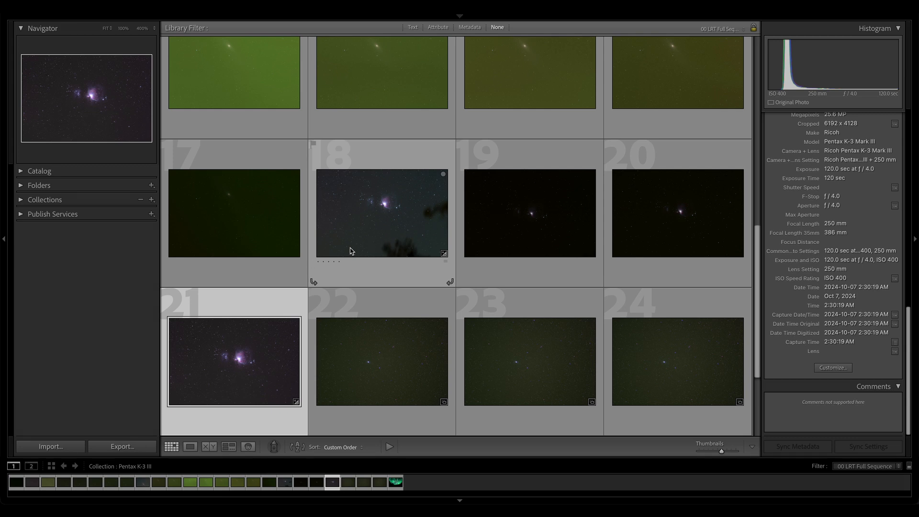
pyautogui.moveTo(409, 207)
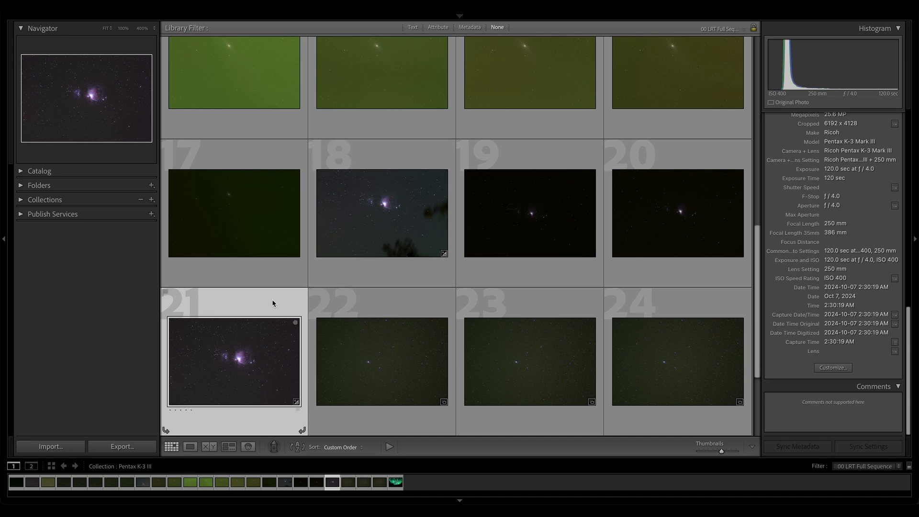
pyautogui.moveTo(370, 231)
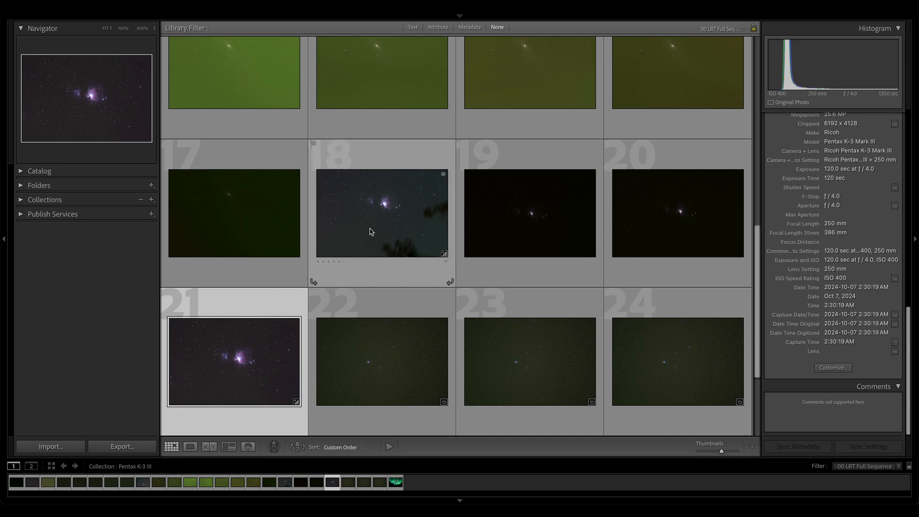
pyautogui.moveTo(392, 208)
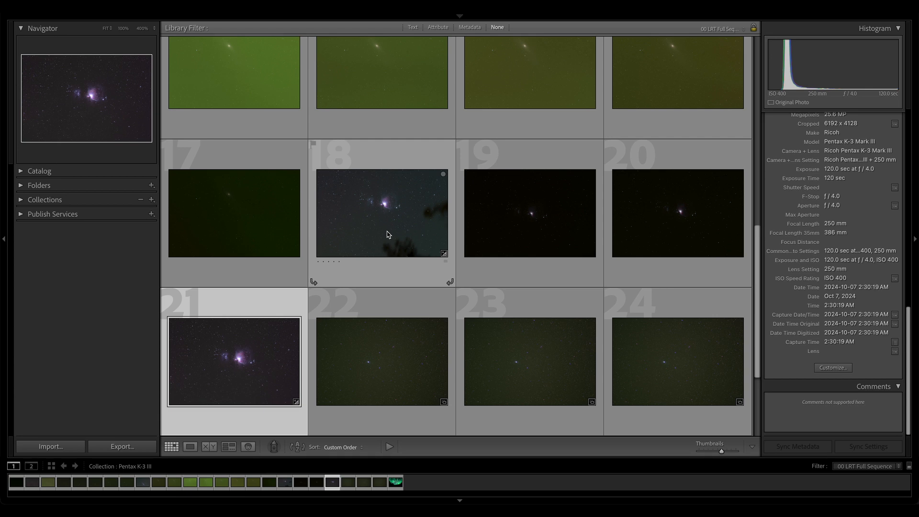
pyautogui.moveTo(383, 232)
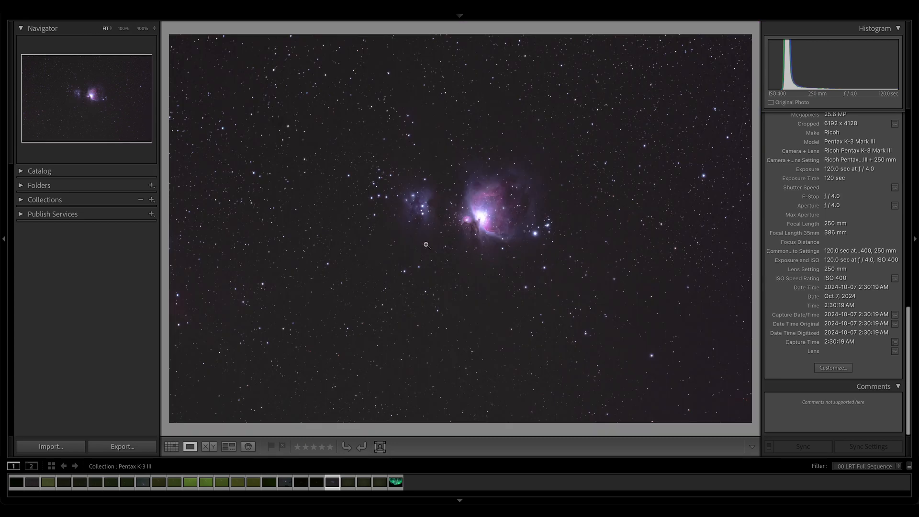
# - Advance to star-field frame 22 (77mm, f/1.8, 60 sec, ISO 400) and zoom in on its bright star
pyautogui.click(171, 447)
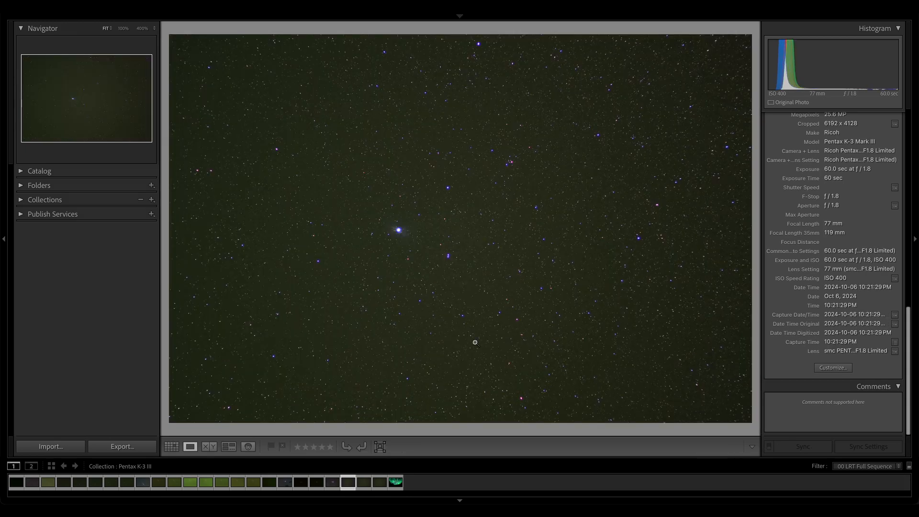
pyautogui.moveTo(424, 239)
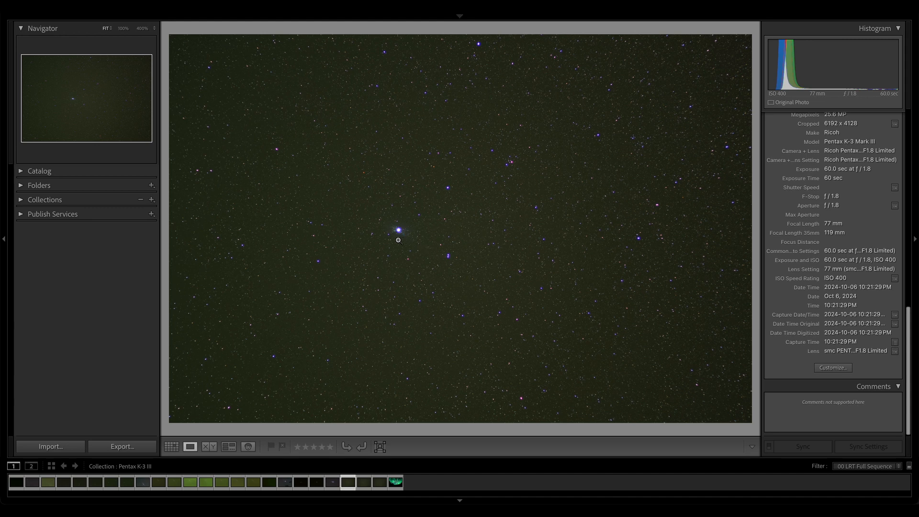
pyautogui.click(399, 240)
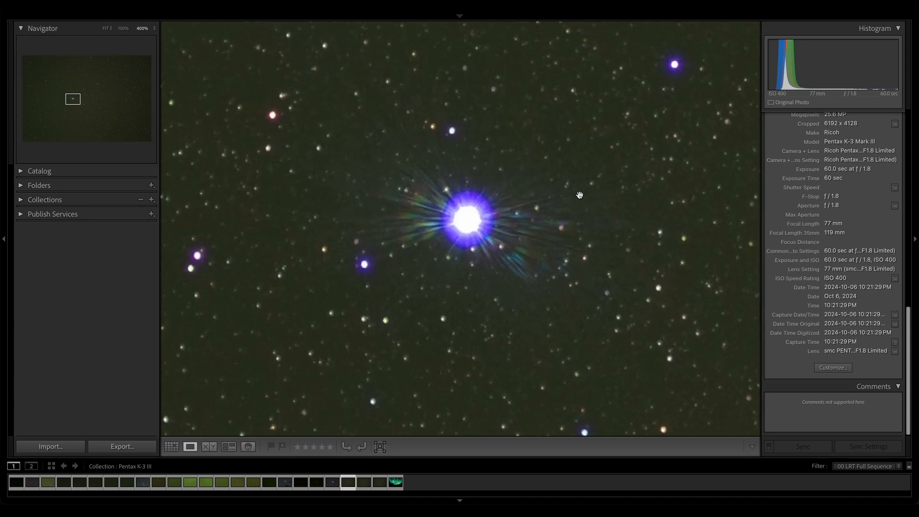
pyautogui.moveTo(528, 257)
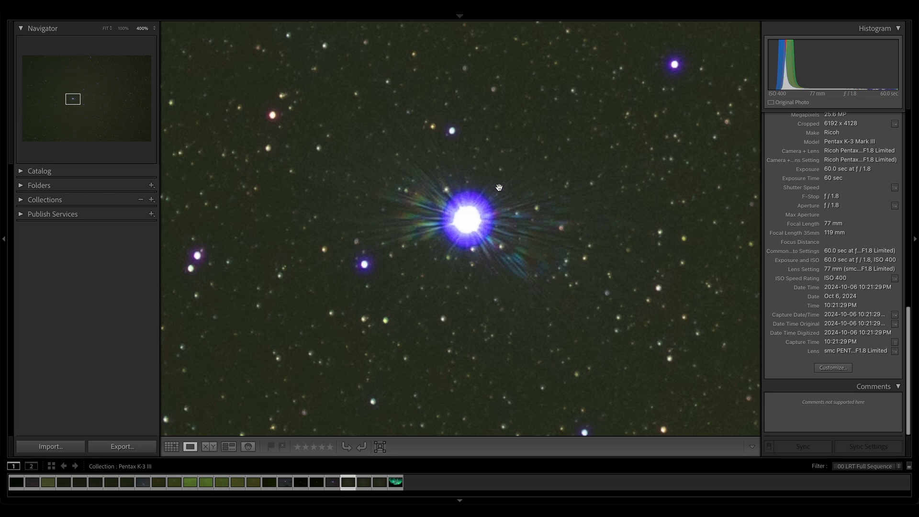
pyautogui.moveTo(414, 175)
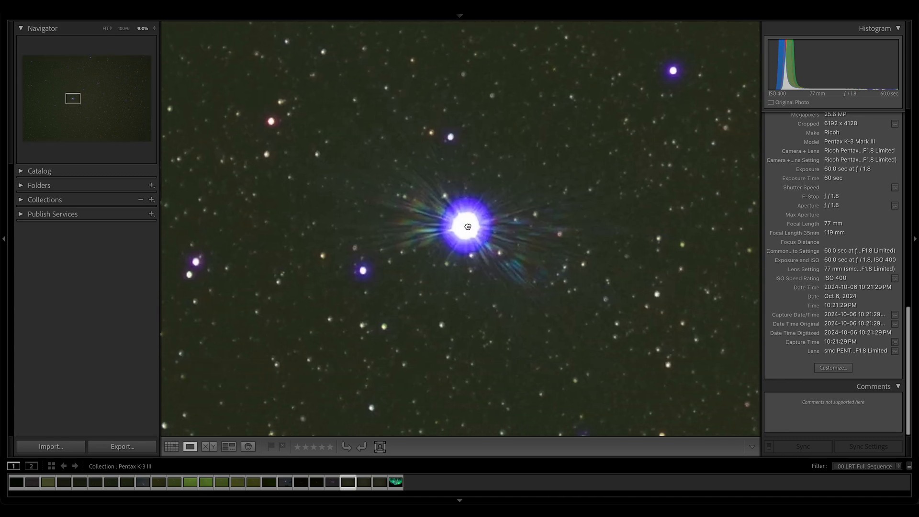
pyautogui.moveTo(686, 242)
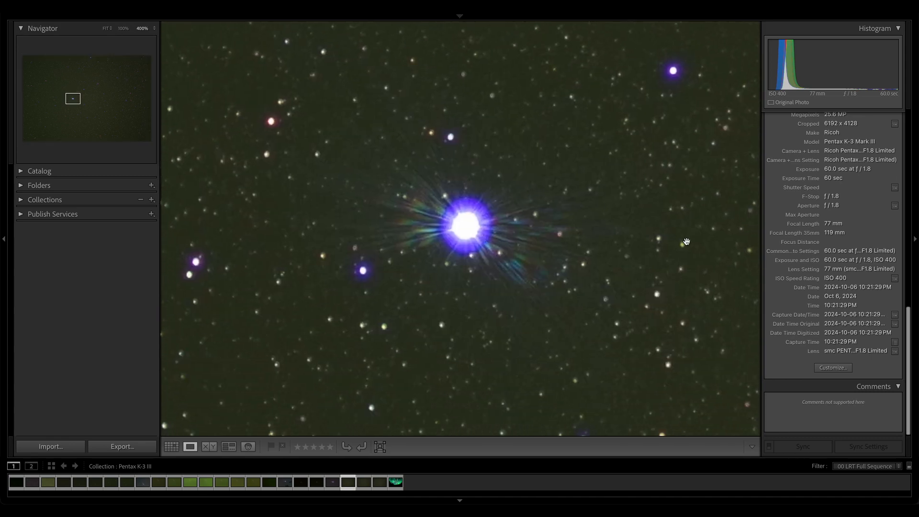
# - Return to the thumbnail grid with frame 22 chosen and scroll down to the aurora frame 25
pyautogui.click(171, 447)
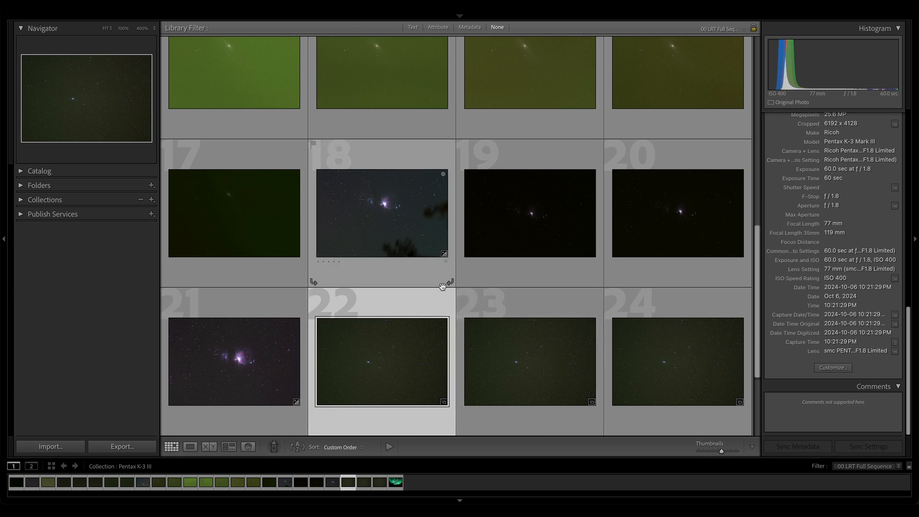
pyautogui.moveTo(409, 296)
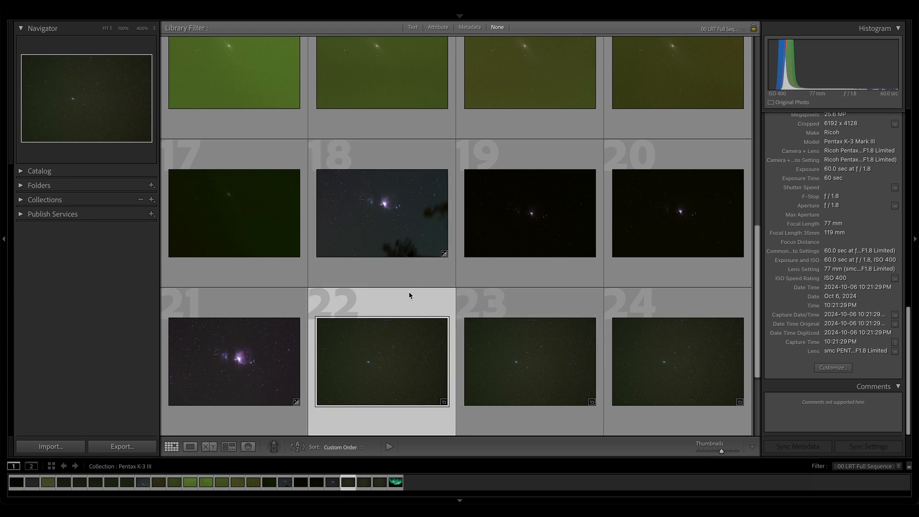
pyautogui.moveTo(404, 300)
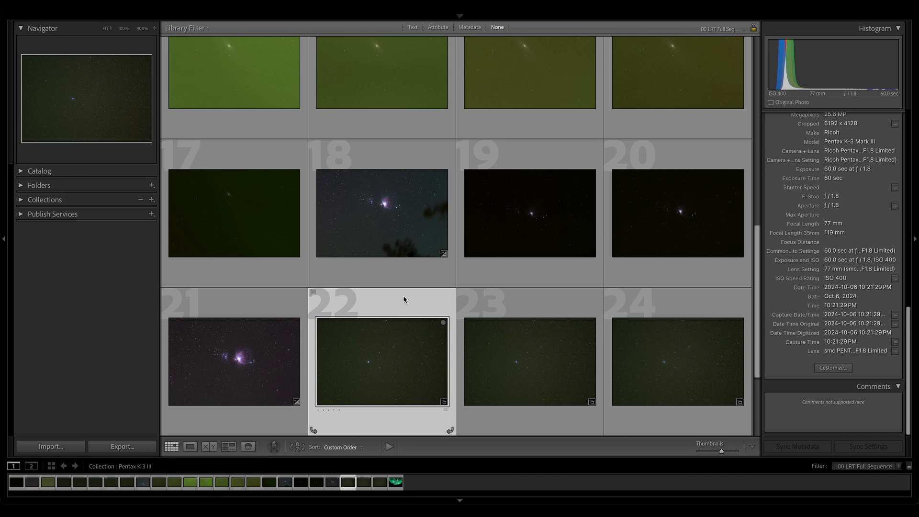
pyautogui.moveTo(399, 301)
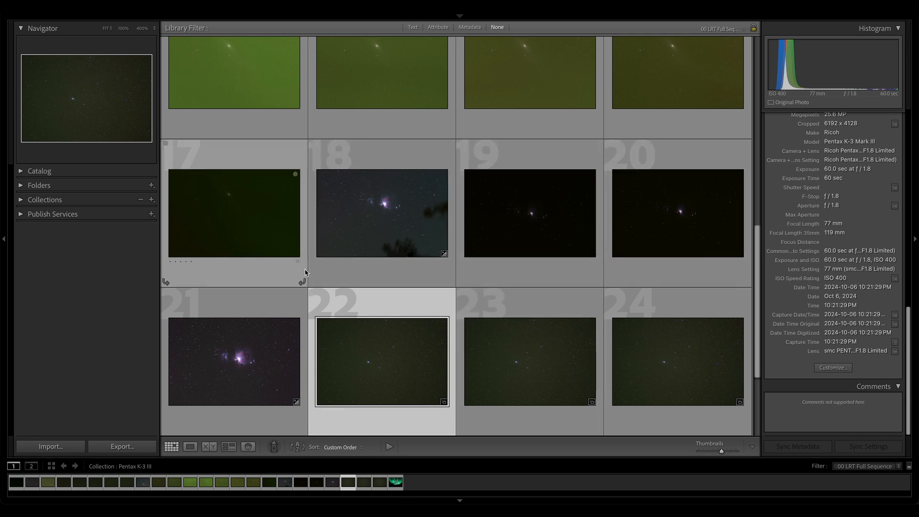
pyautogui.moveTo(402, 262)
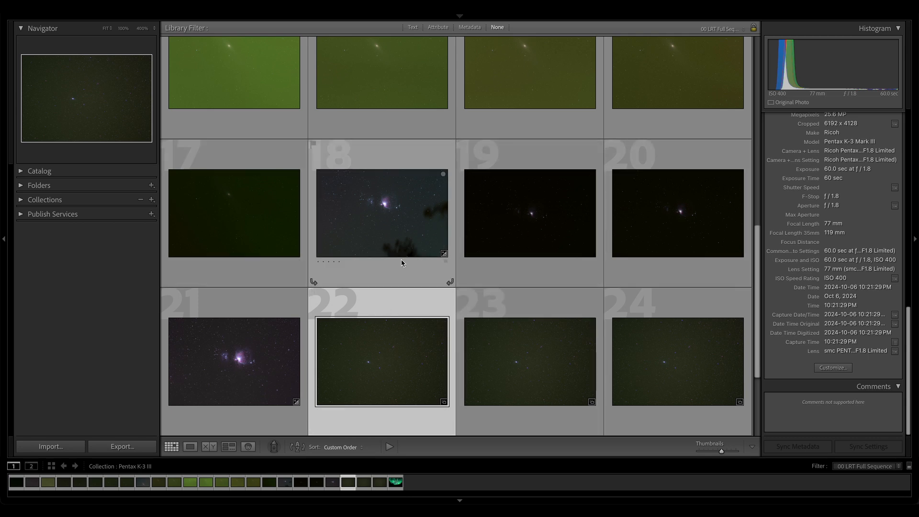
pyautogui.click(381, 361)
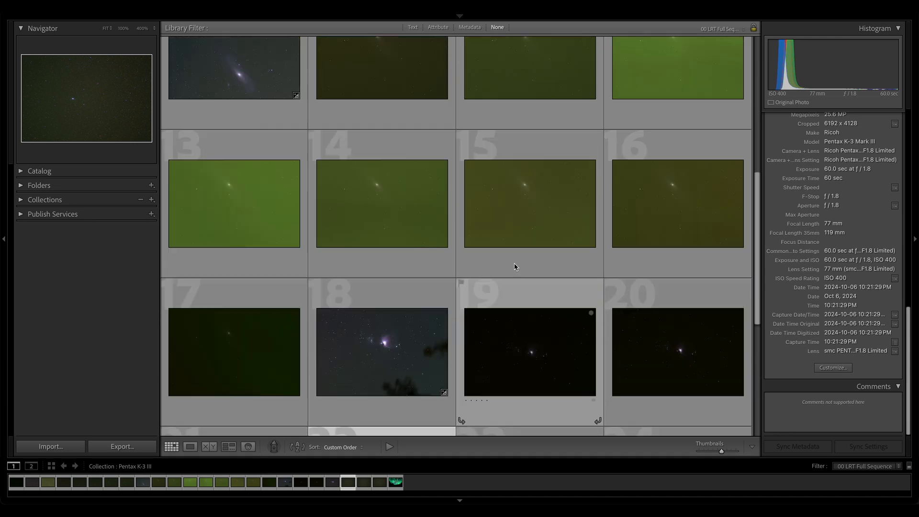
pyautogui.scroll(-3)
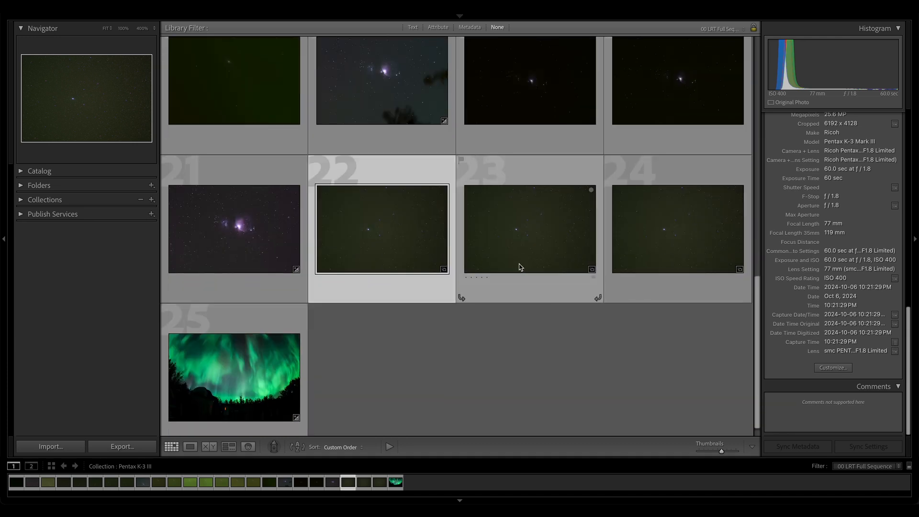